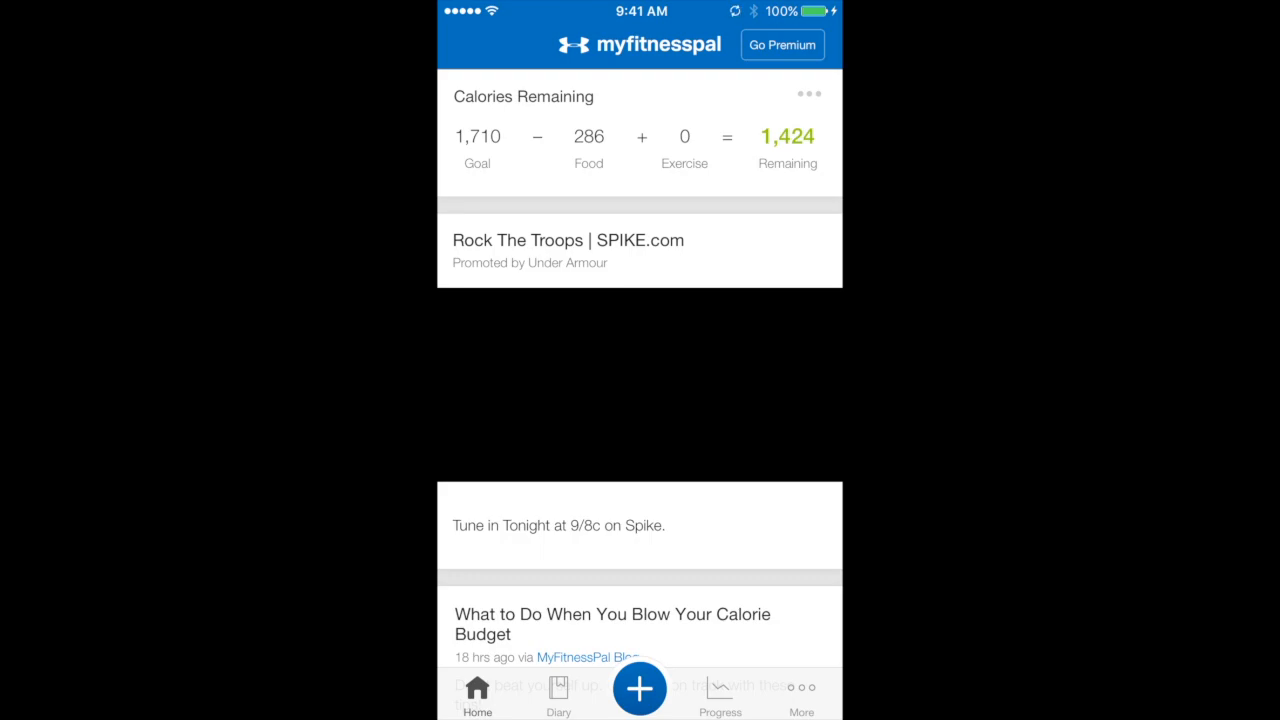
- Open today's diary and scroll through the six breakfast foods totalling 286 calories
click(558, 690)
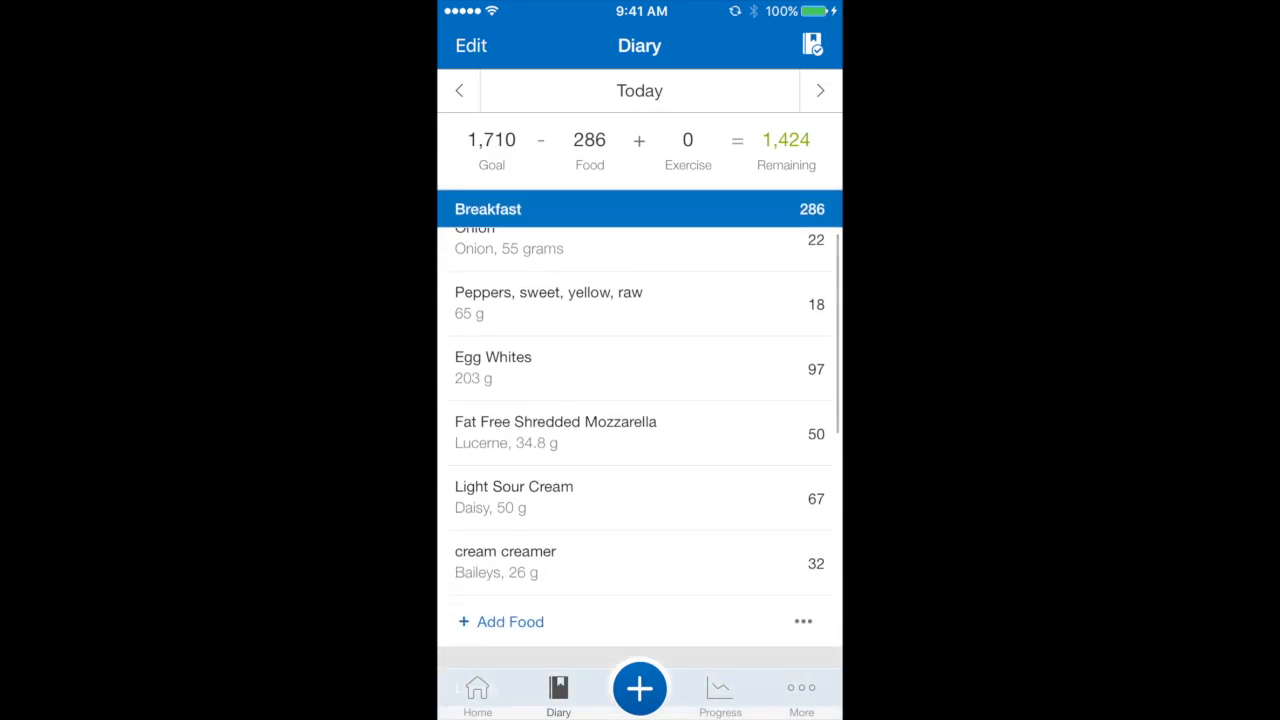
scroll(down, 3)
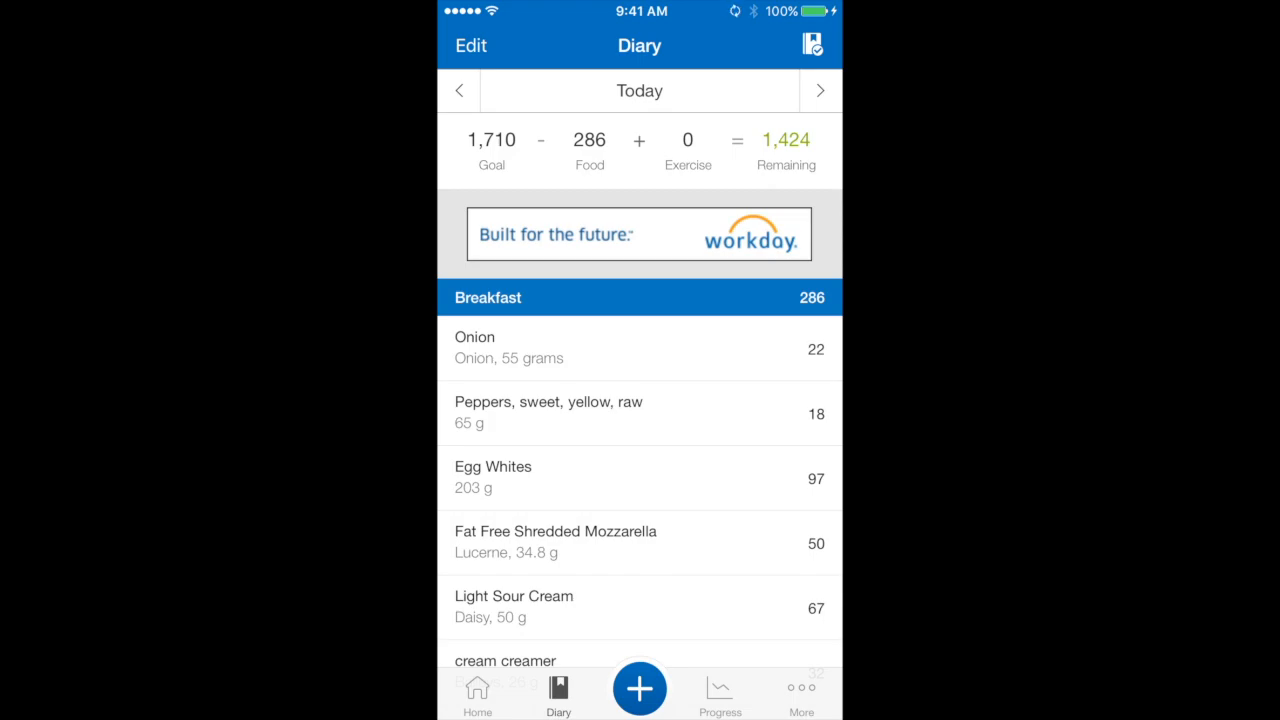
click(458, 90)
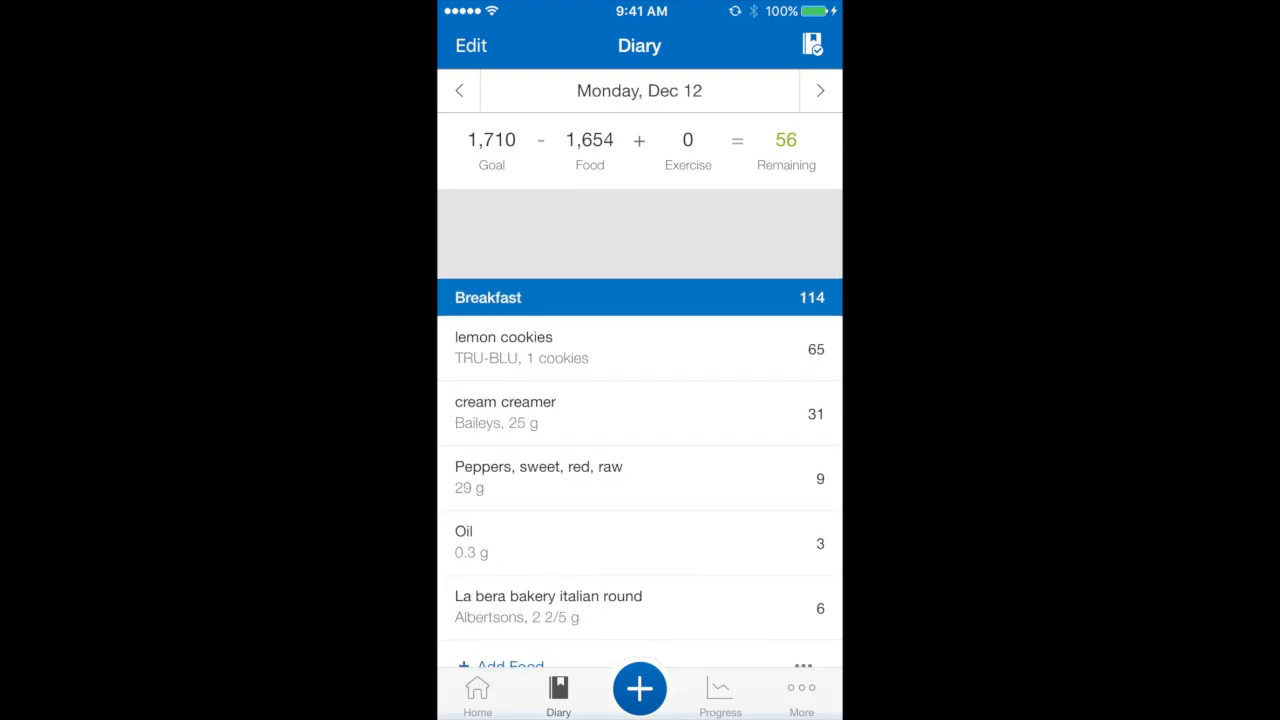
click(458, 90)
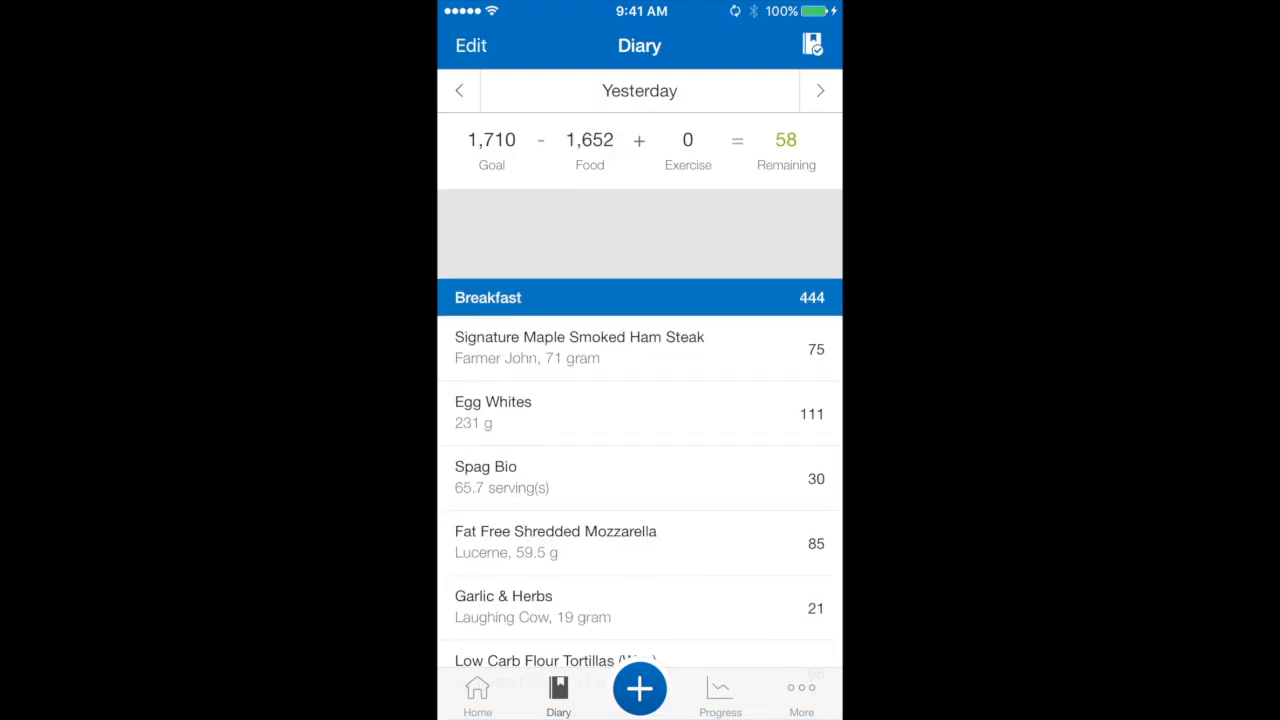
click(819, 90)
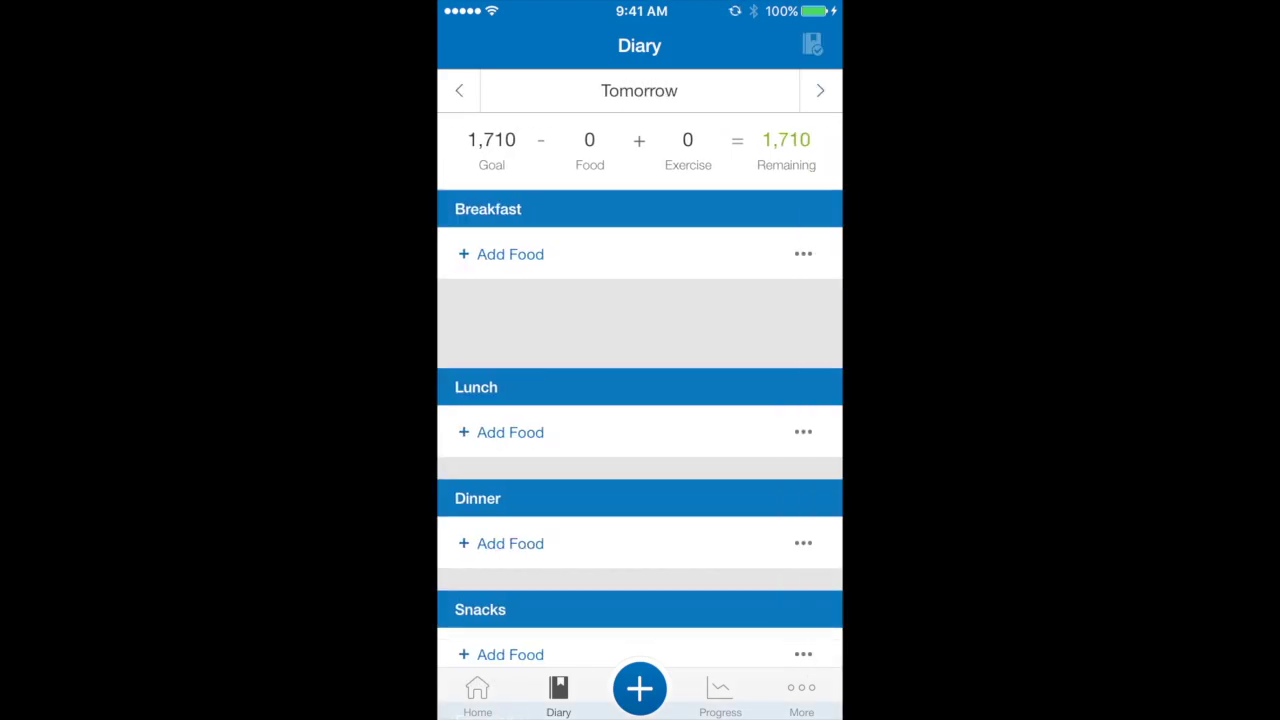
click(458, 90)
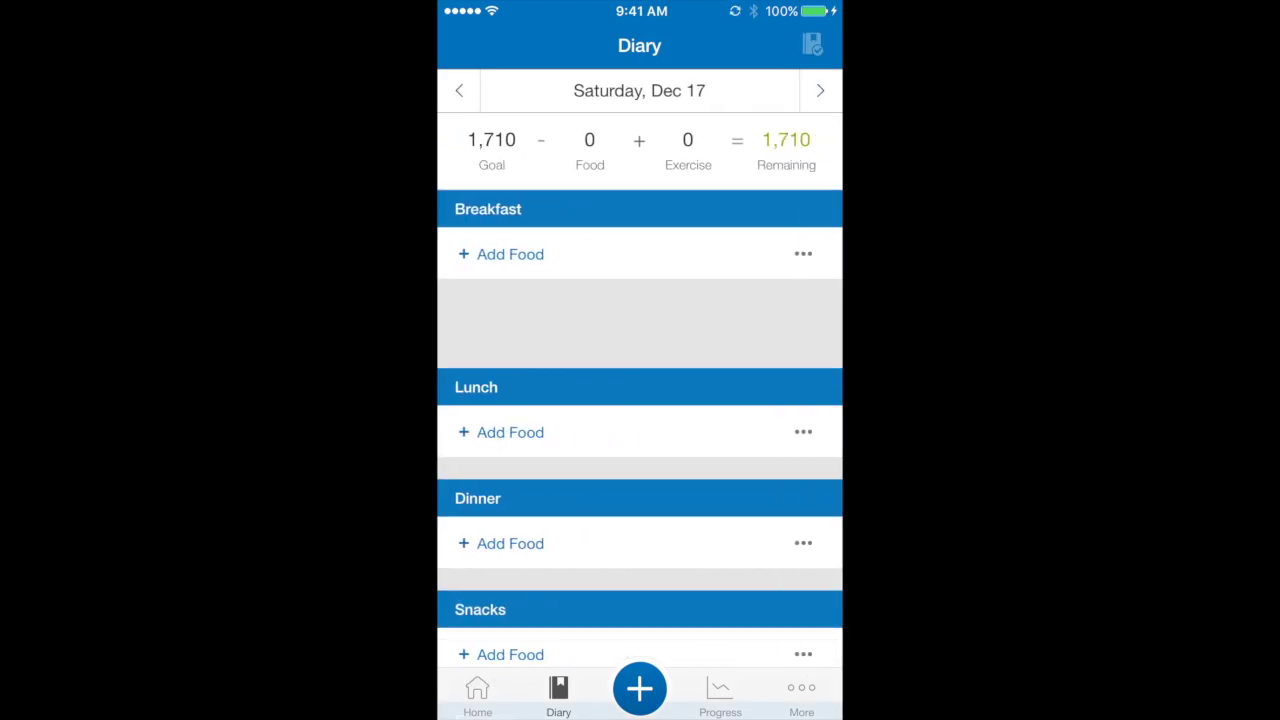
click(458, 90)
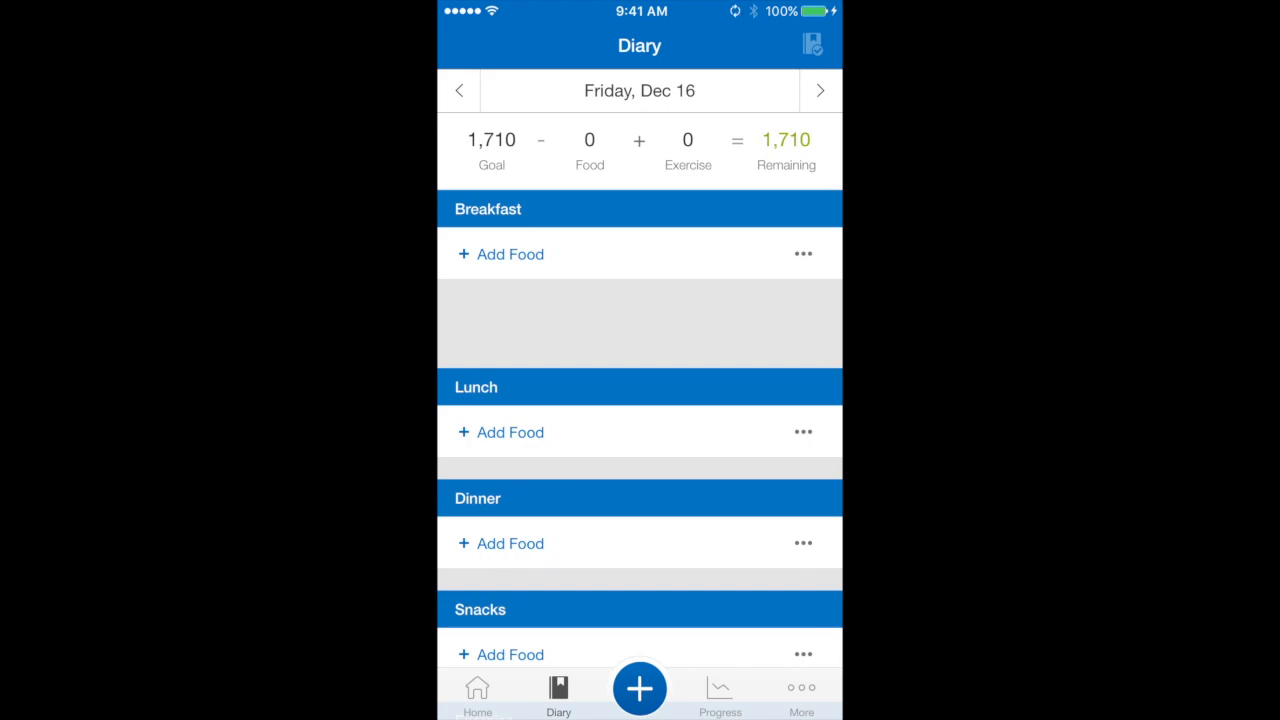
click(819, 90)
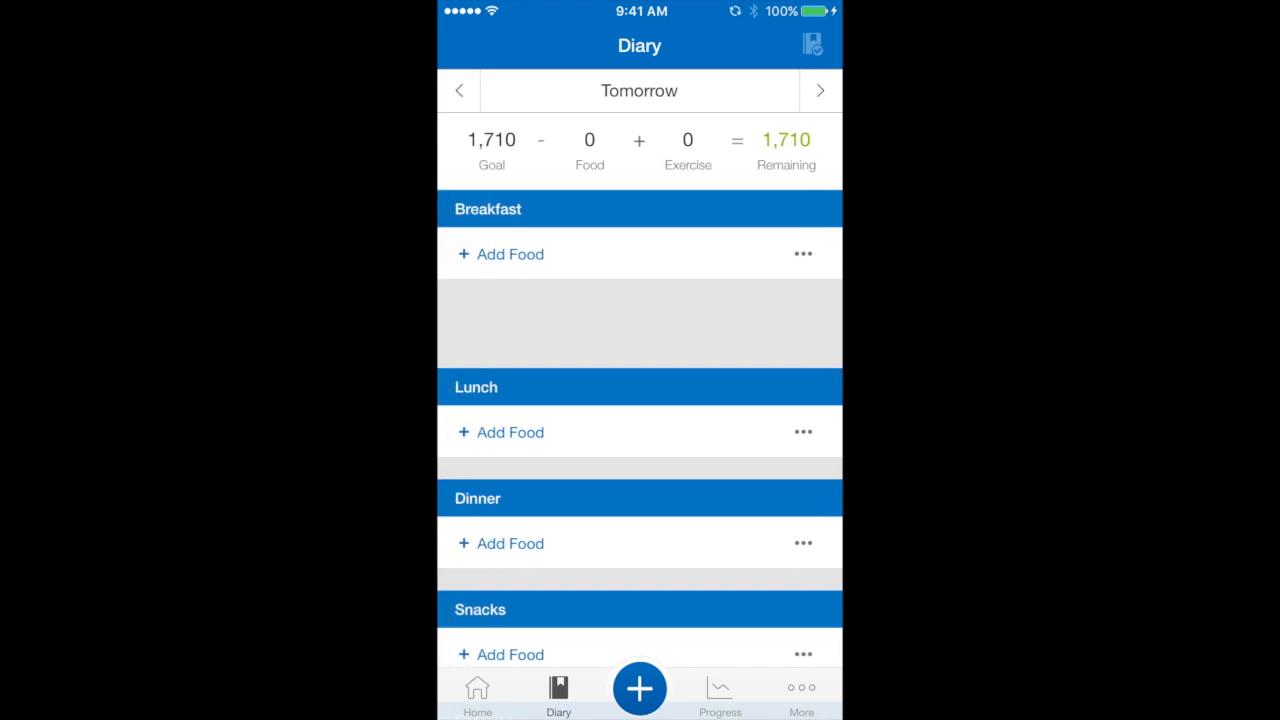
click(458, 90)
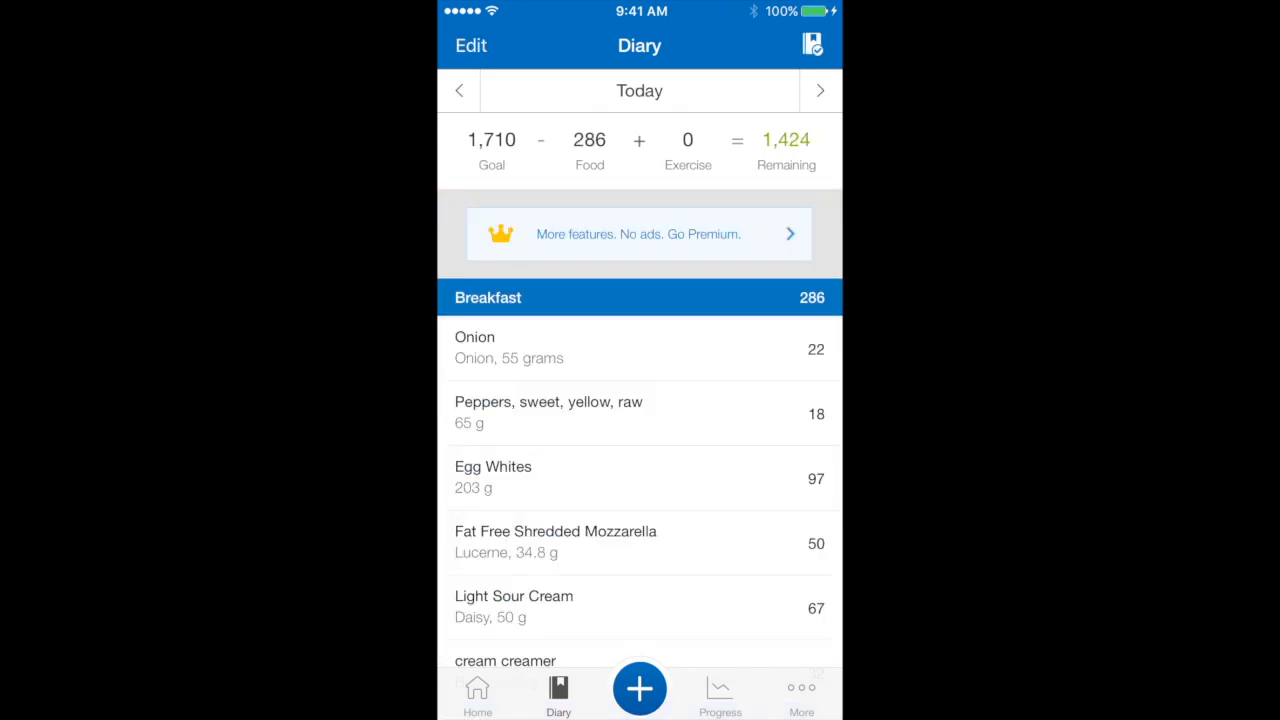
scroll(up, 3)
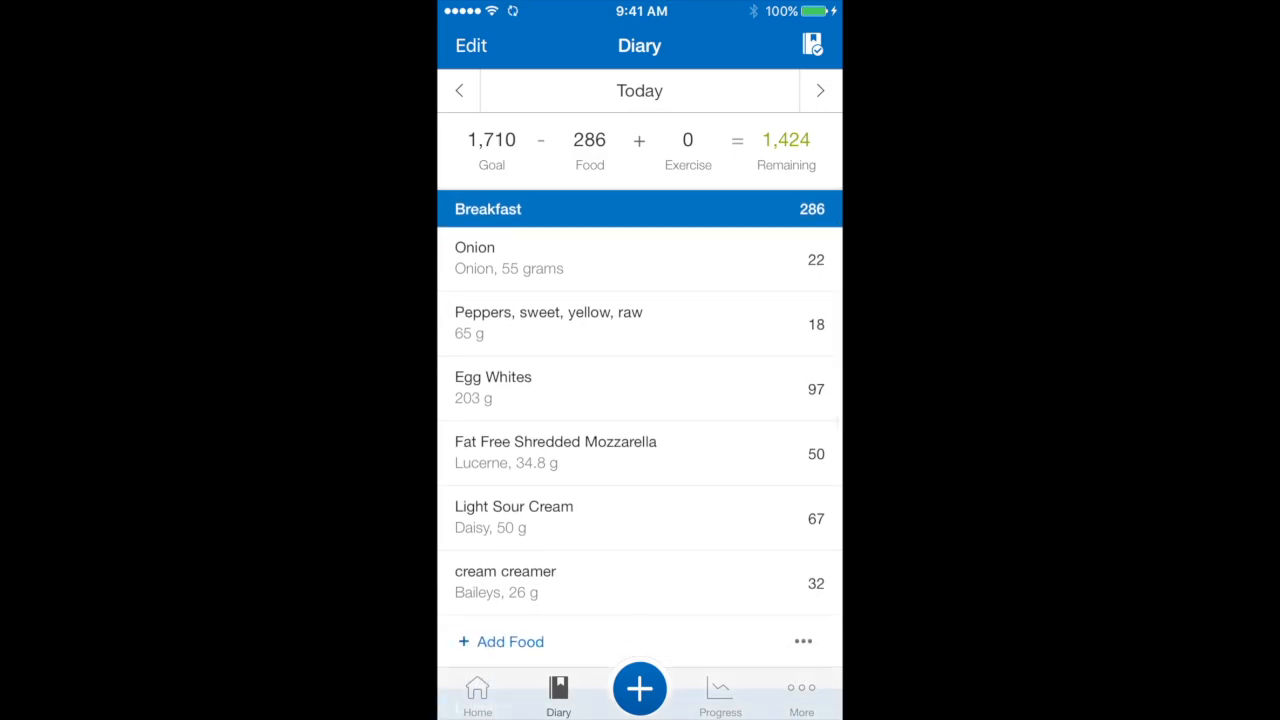
scroll(down, 3)
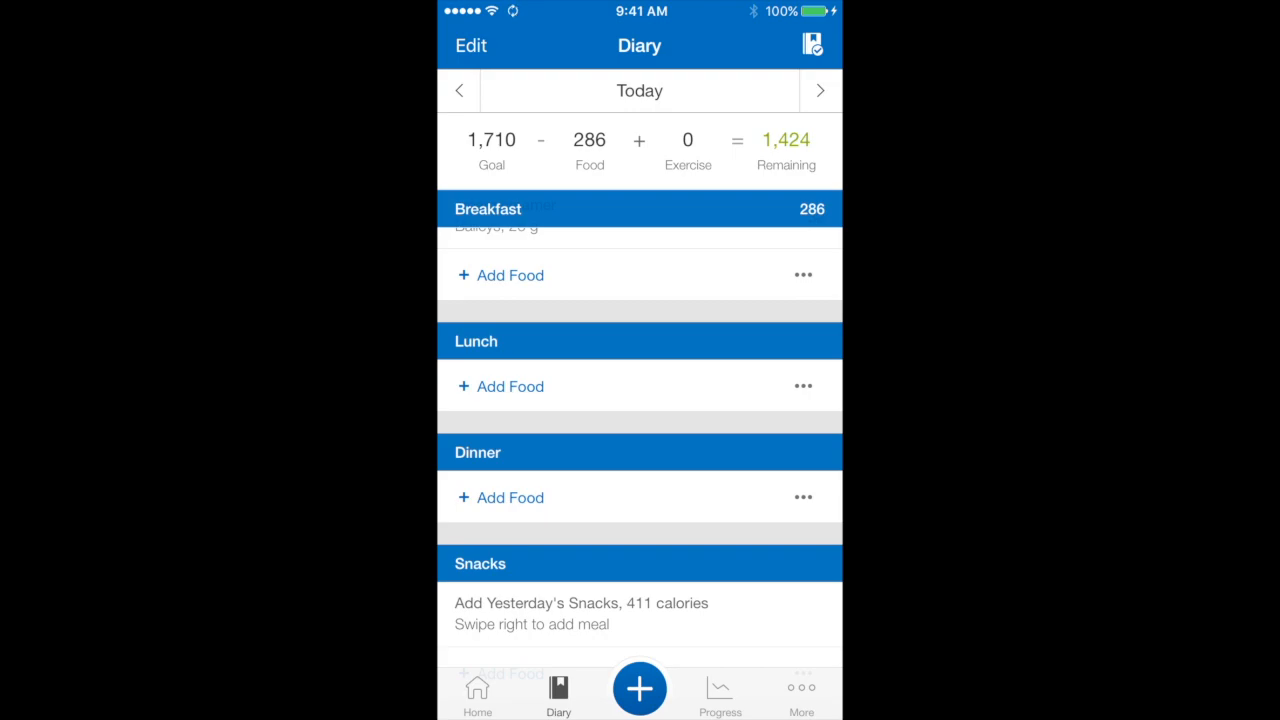
scroll(up, 3)
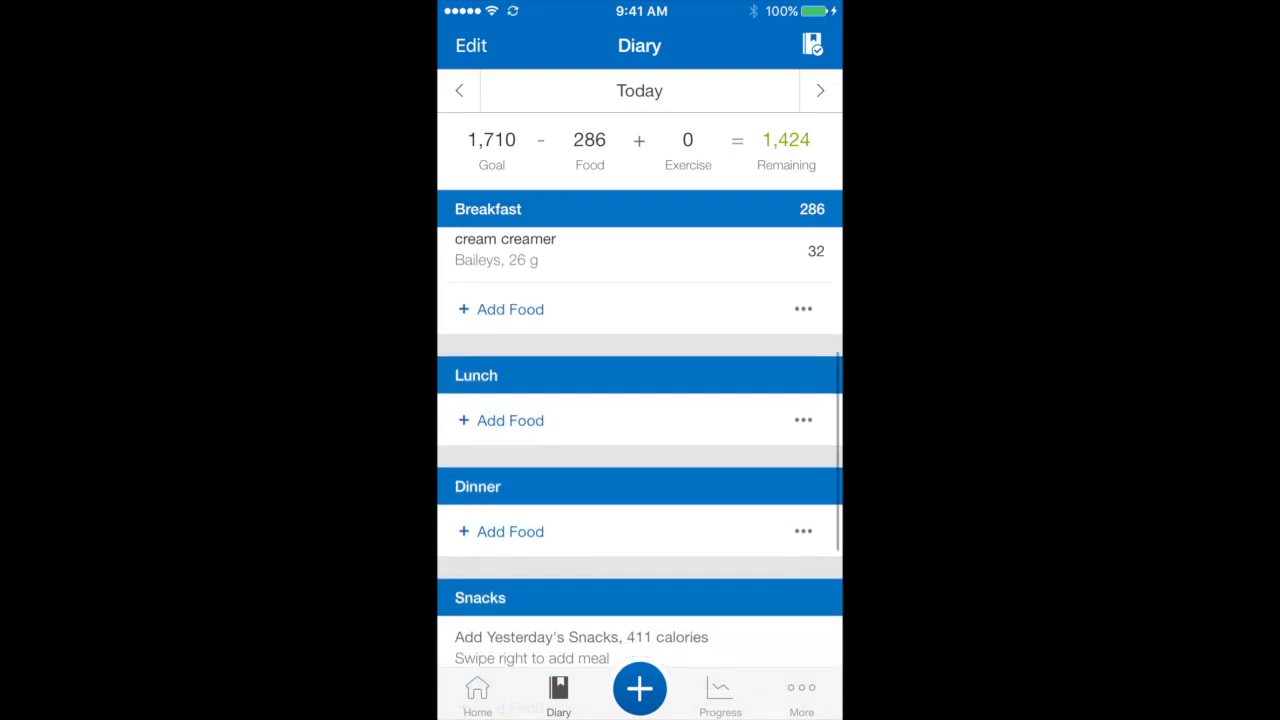
scroll(up, 3)
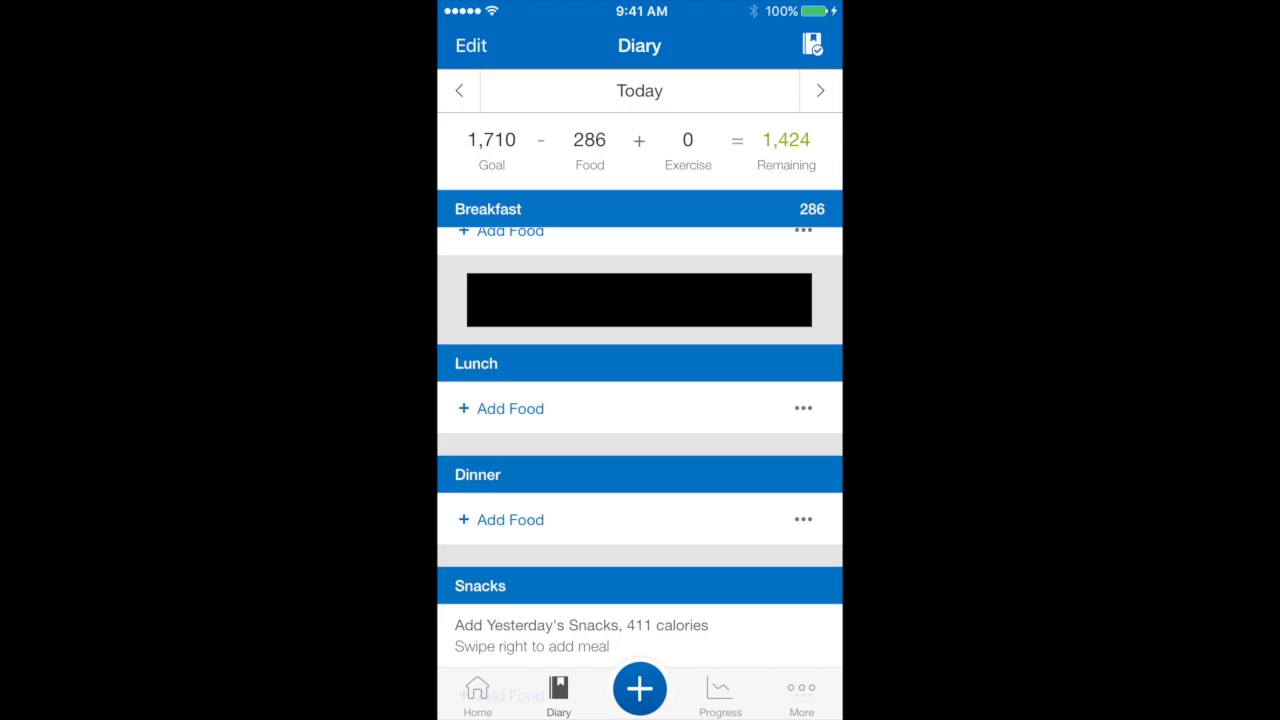
- Start adding food to lunch, browse the Meals and Recipes tabs, then return to Recent and search
click(511, 408)
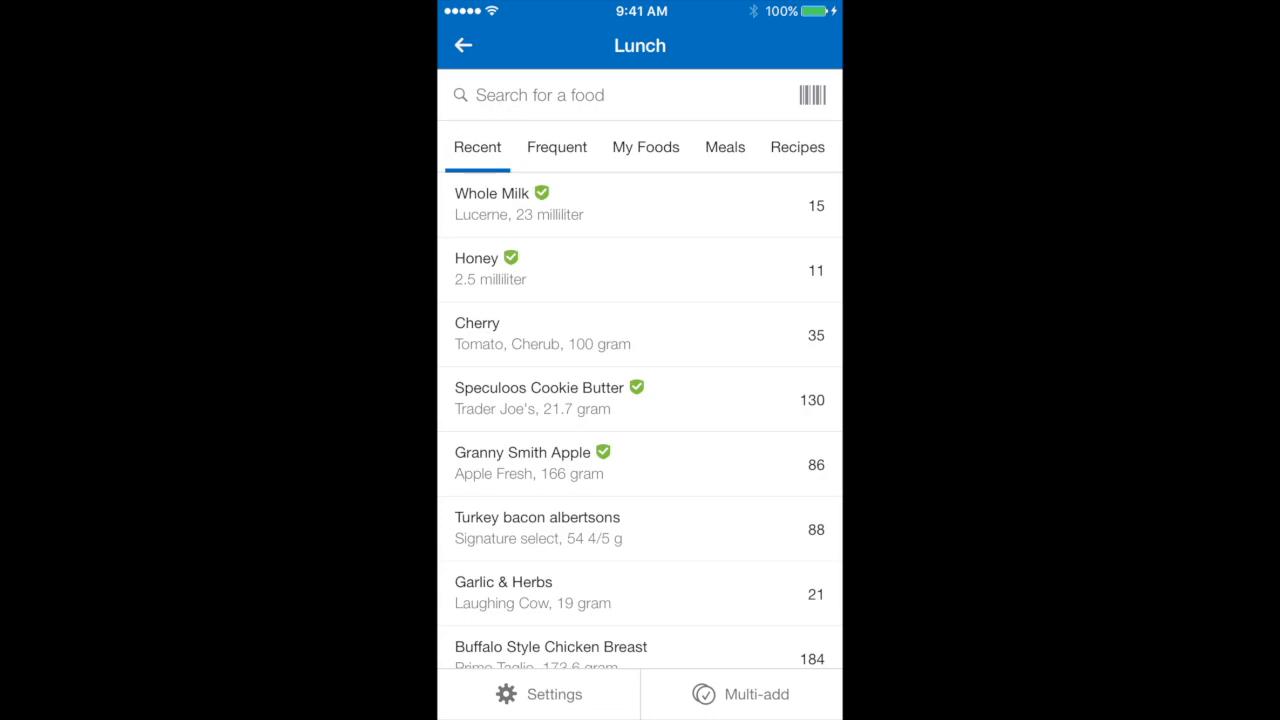
click(724, 147)
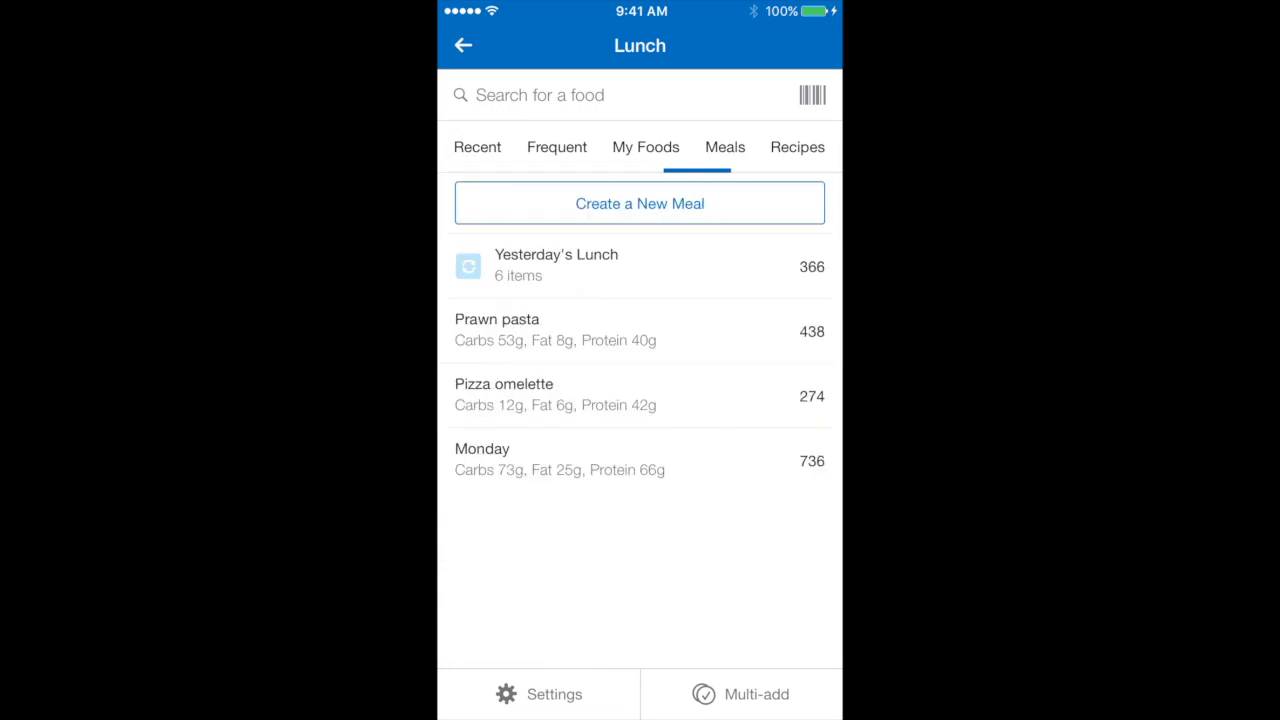
click(797, 147)
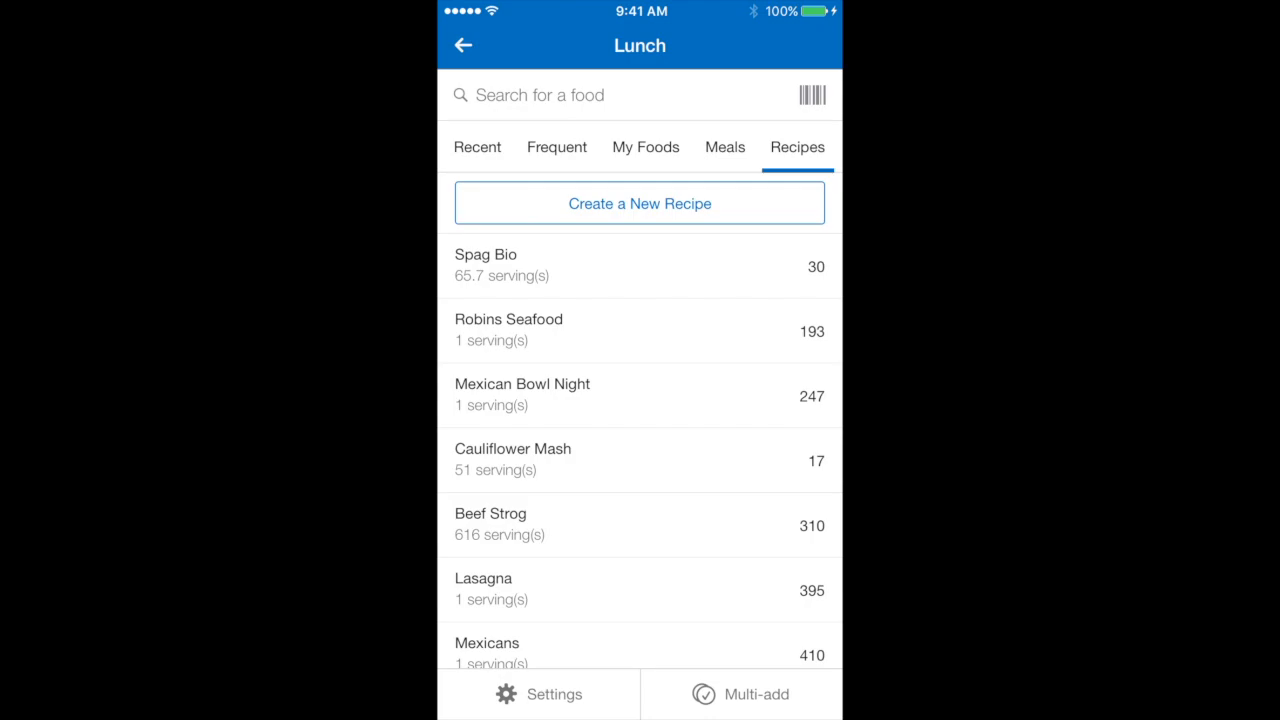
click(477, 147)
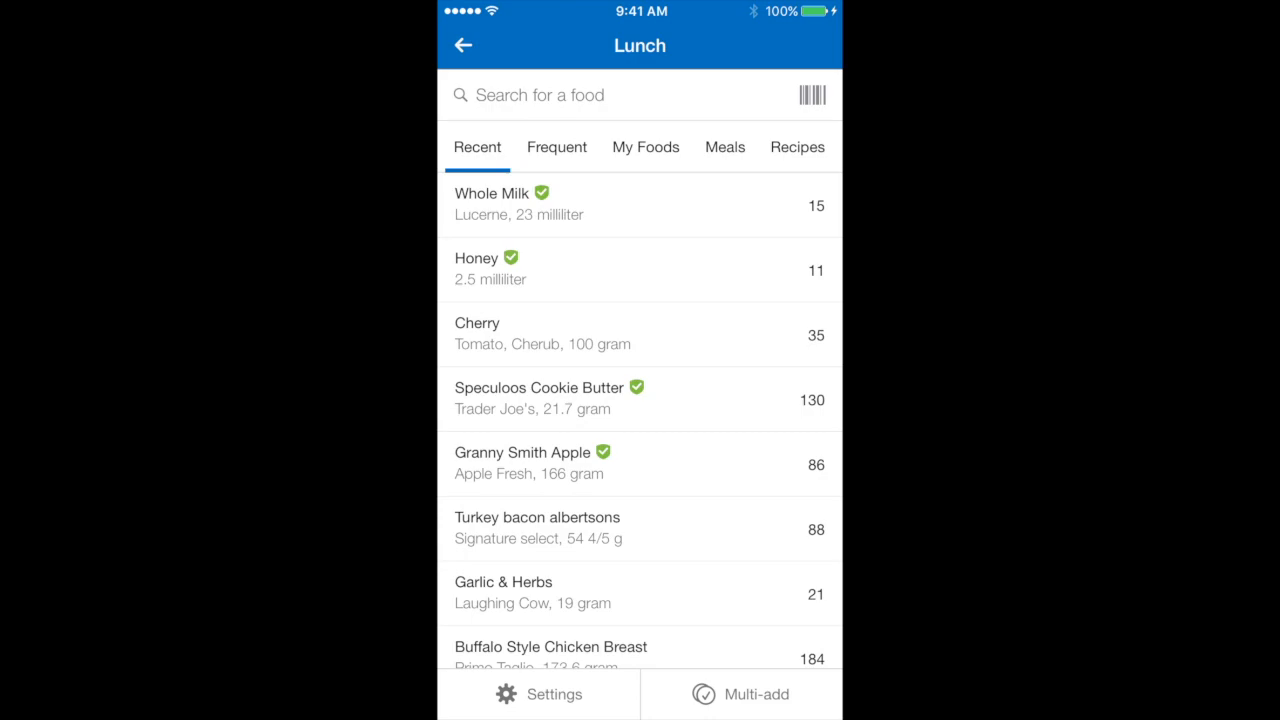
click(600, 95)
text(Salmon fillet)
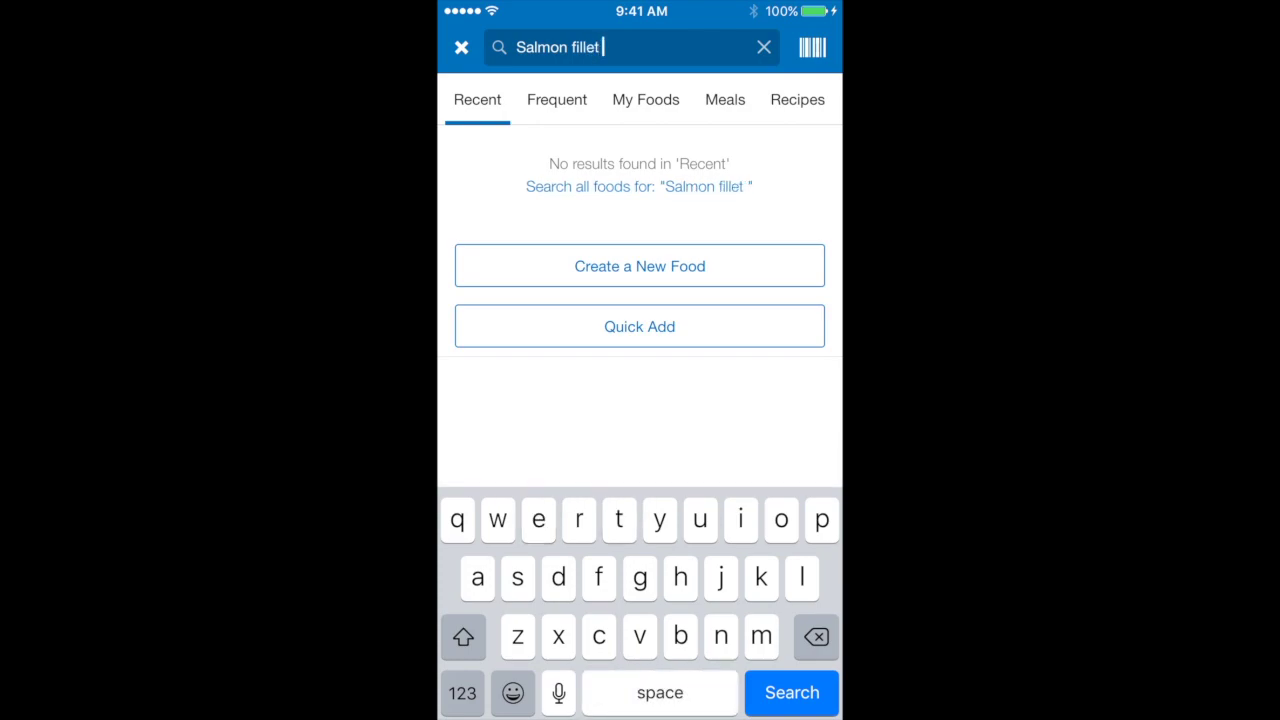
- Search the full food database for 'Salmon fillet raw skinless'
text(raw sk)
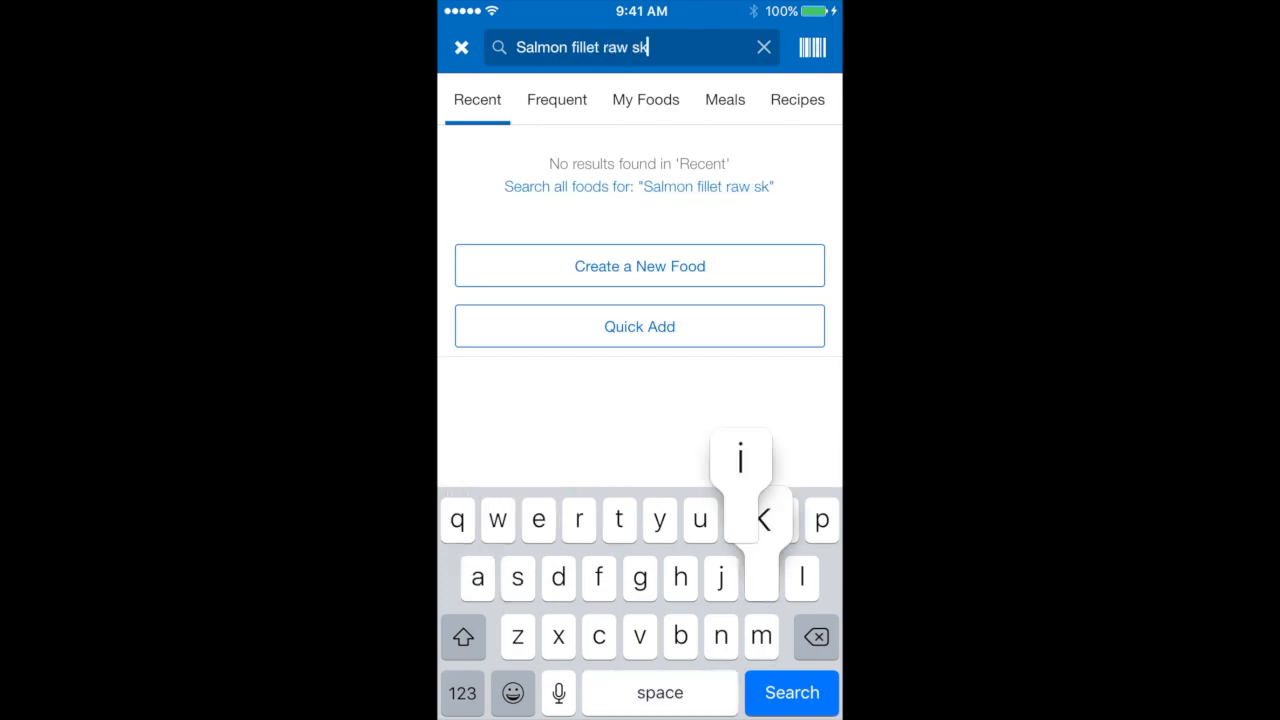
text(ine)
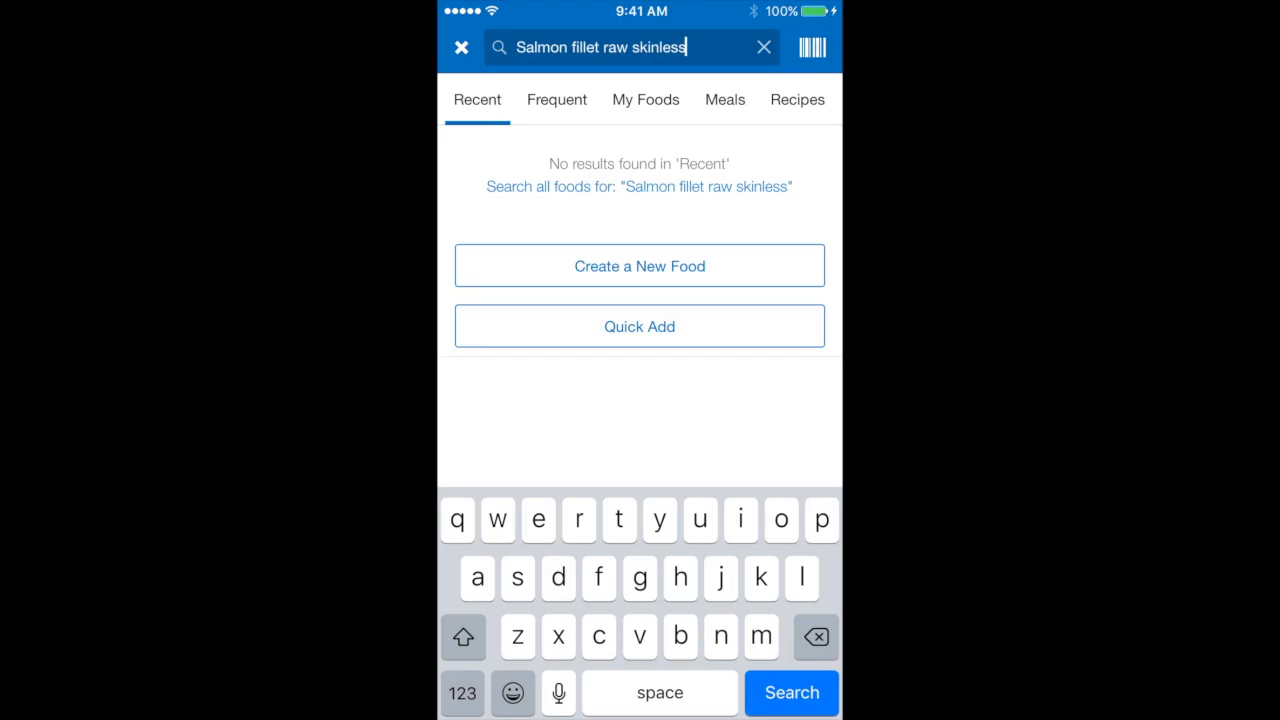
click(791, 692)
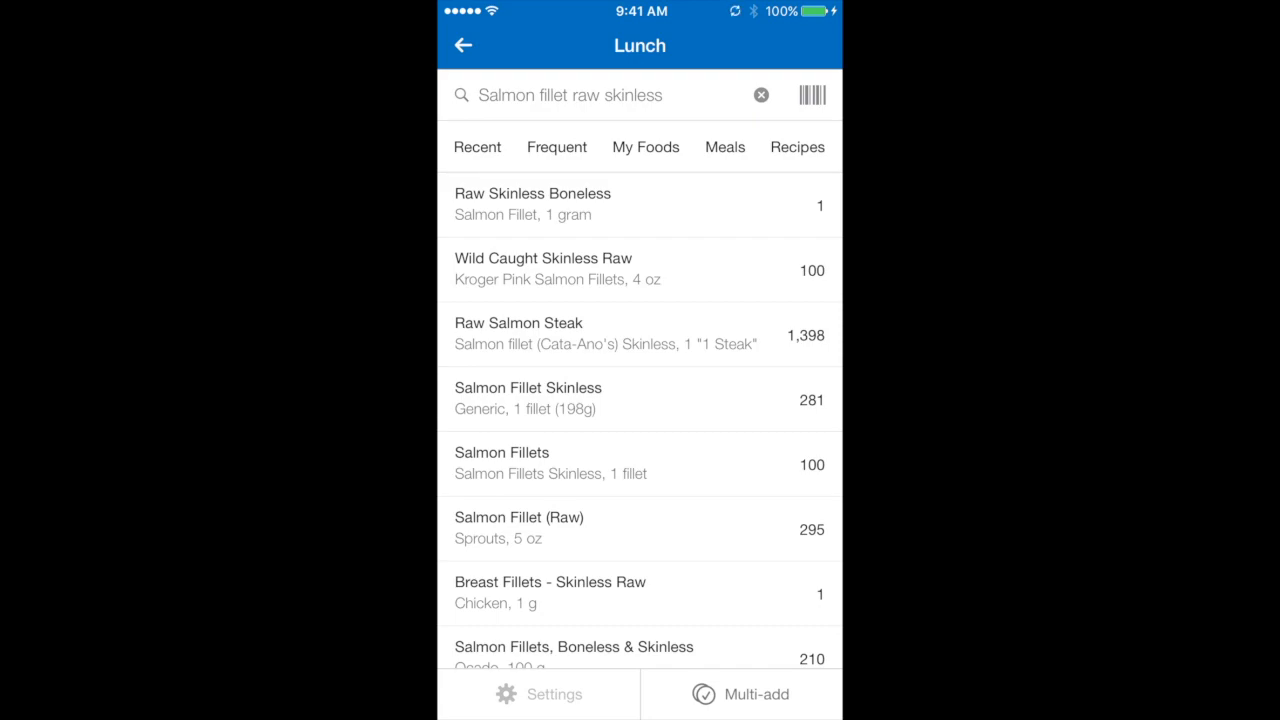
- Log Raw Skinless Boneless salmon to lunch: 1 gram serving, 162 servings, 229 calories
click(640, 205)
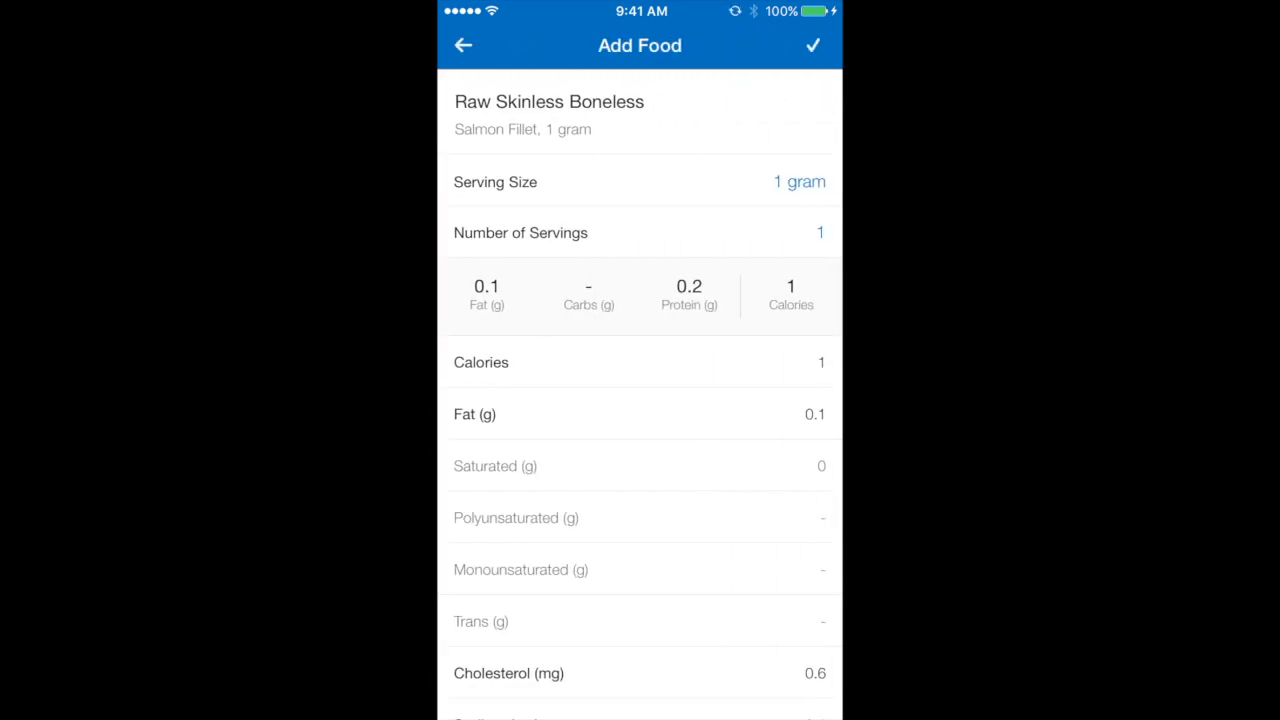
click(799, 181)
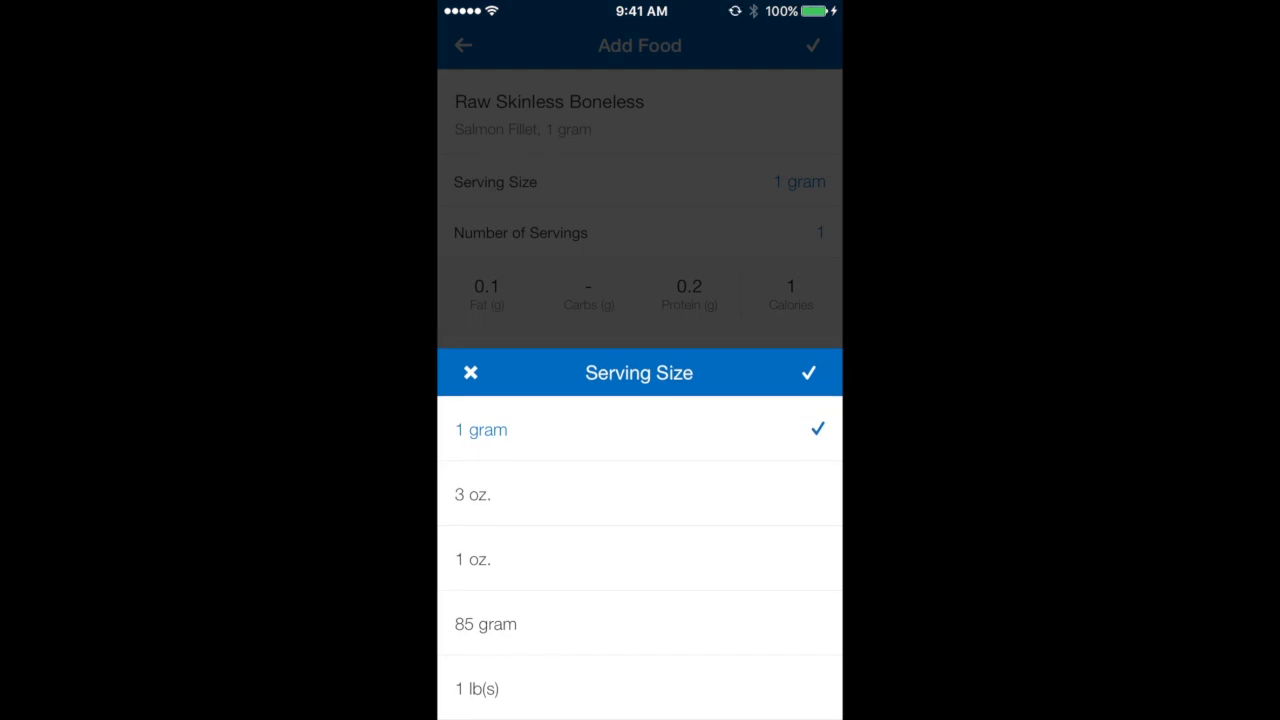
click(817, 372)
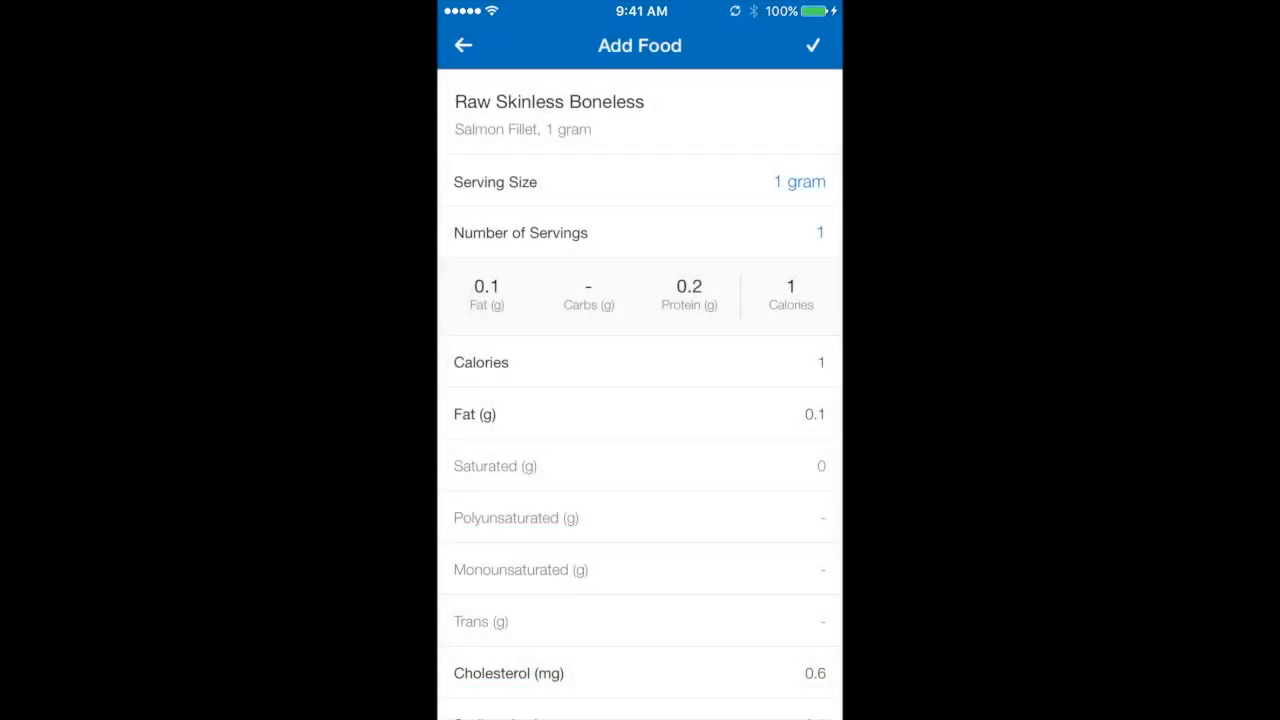
click(820, 232)
text(62)
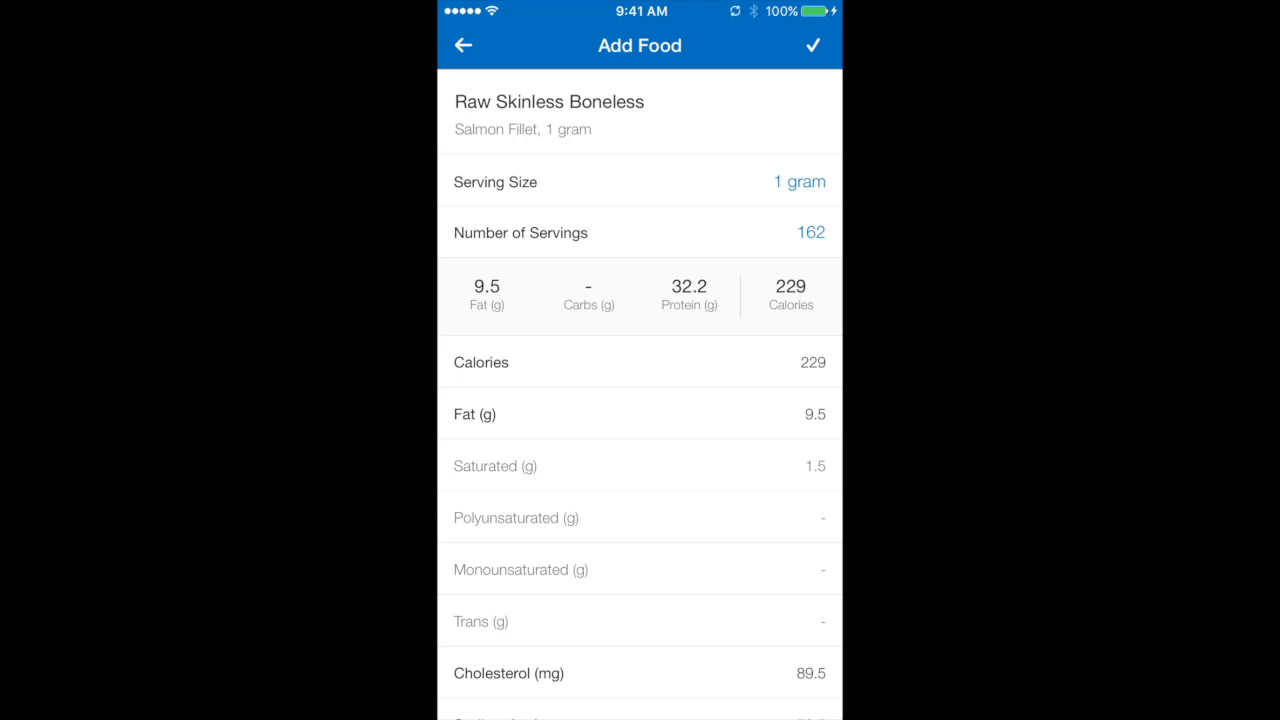
click(813, 45)
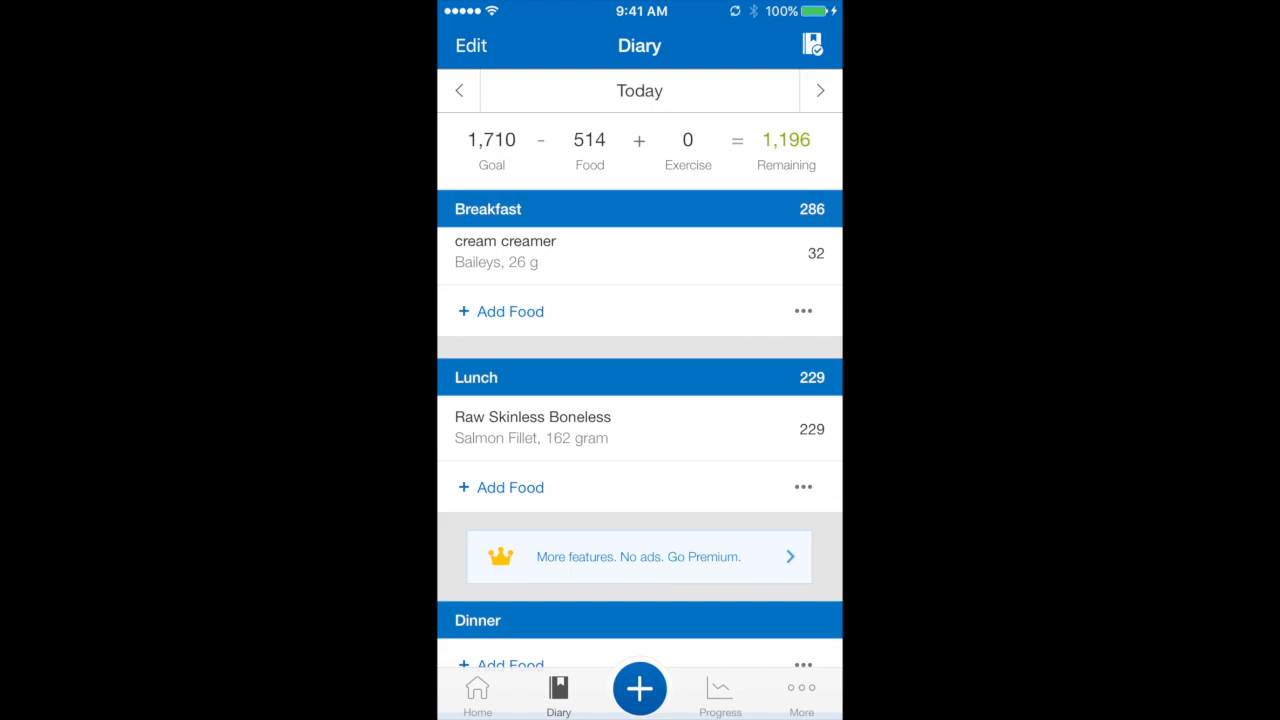
- Search all foods for 'Broccoli raw' from lunch's Add Food and open Broccoli, raw
click(509, 487)
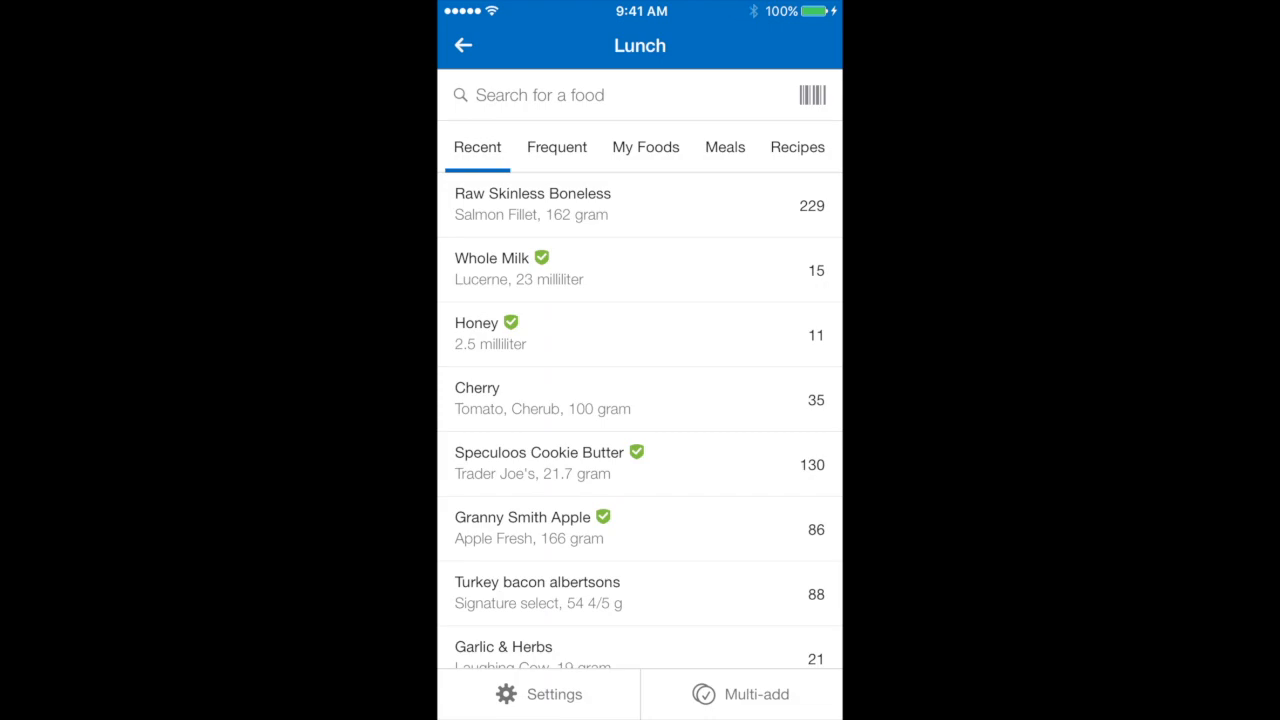
text(Broccoli raw)
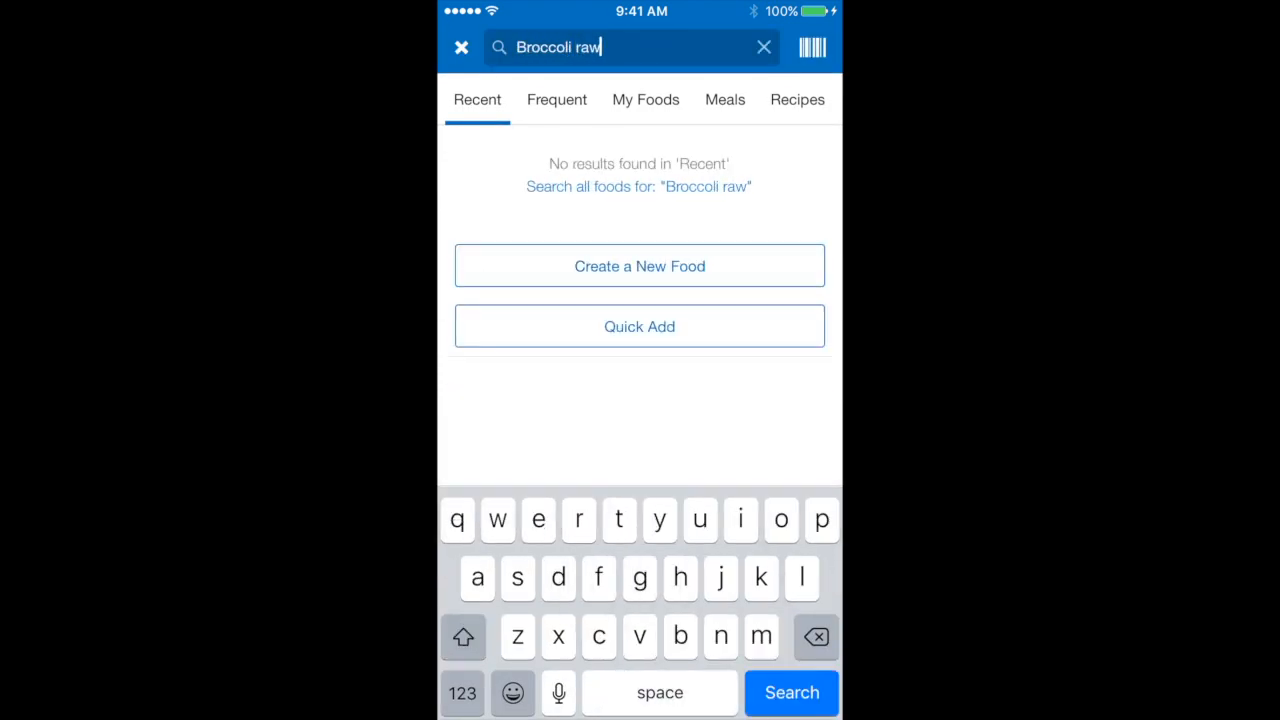
click(791, 692)
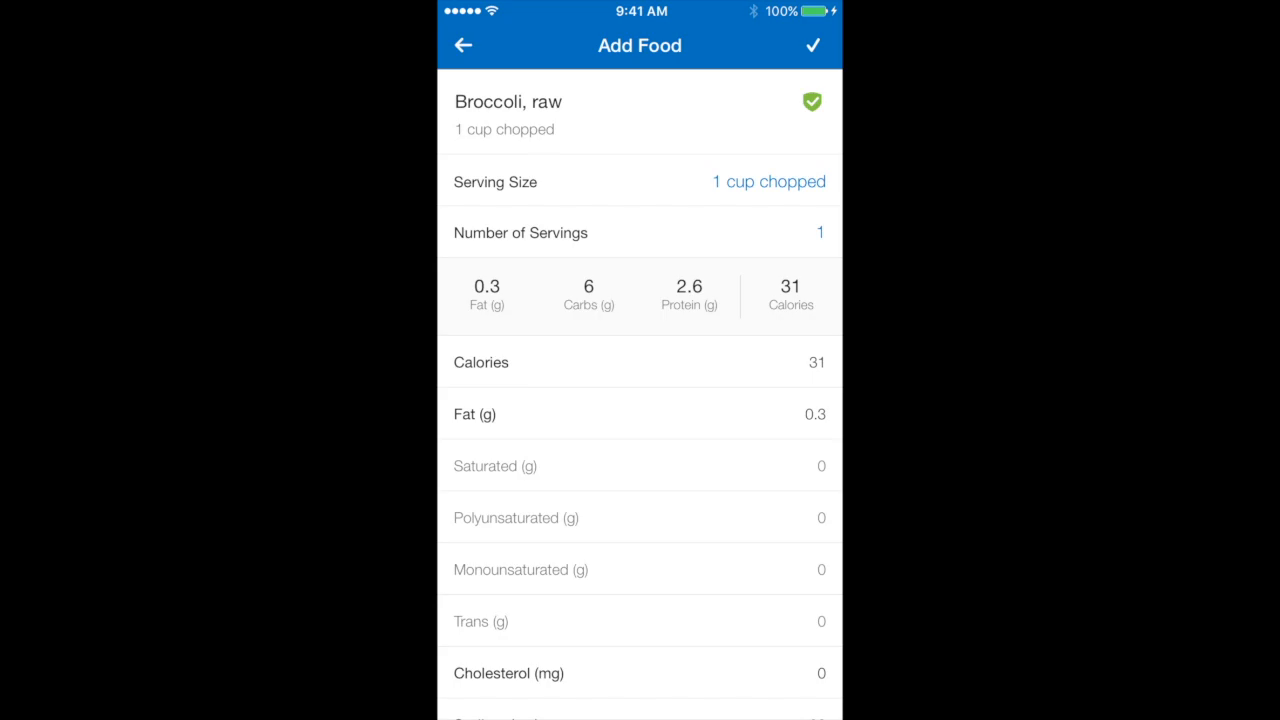
- Add raw broccoli to lunch at a 1-gram serving size, 165 servings (56 calories)
click(767, 181)
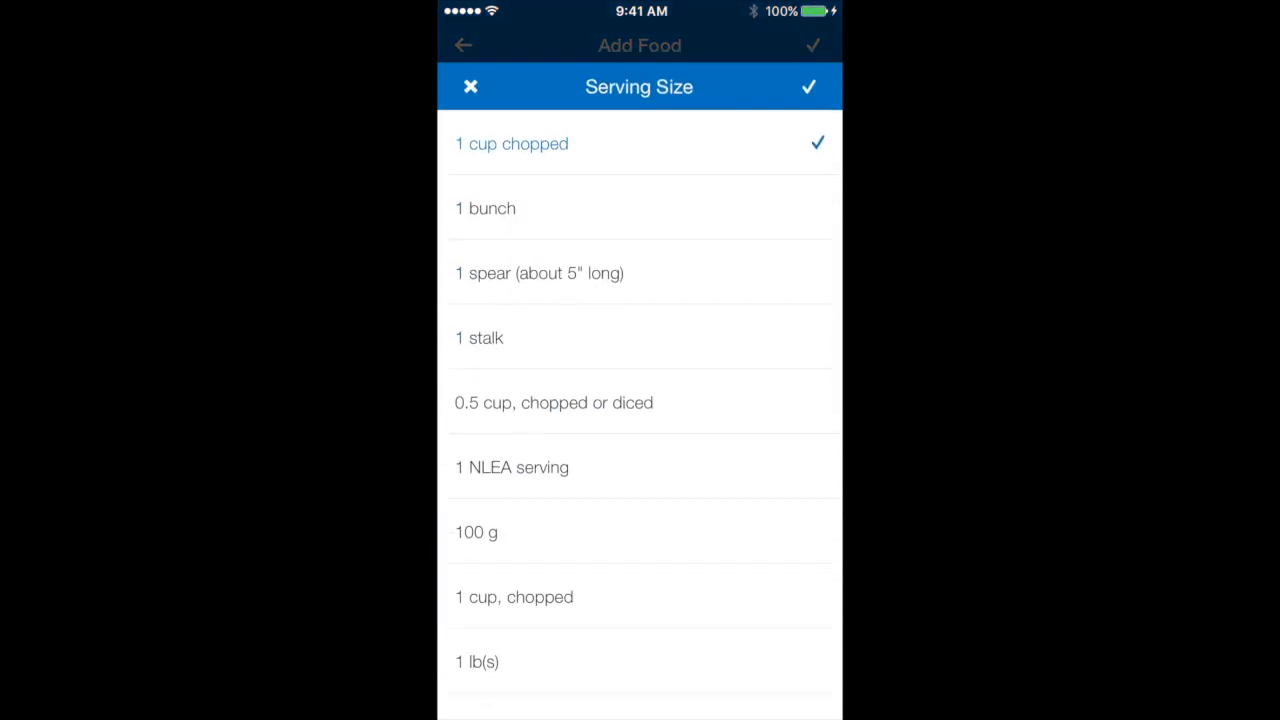
scroll(down, 3)
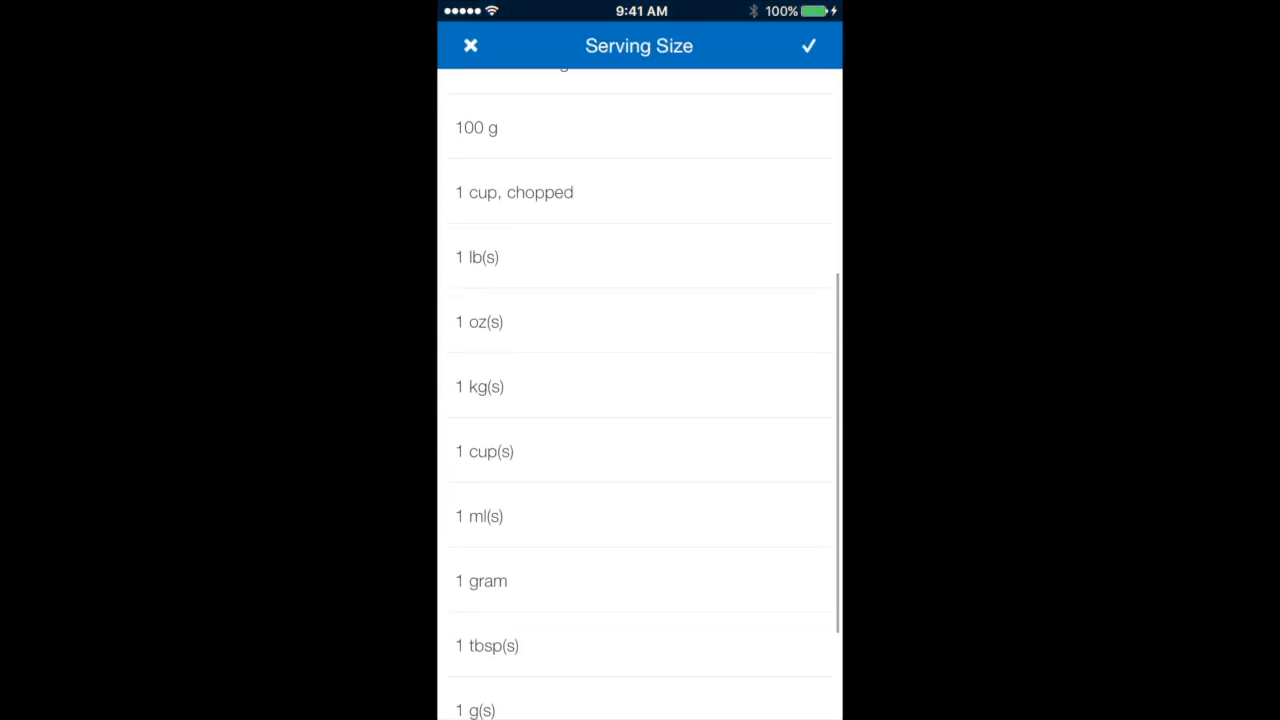
click(481, 580)
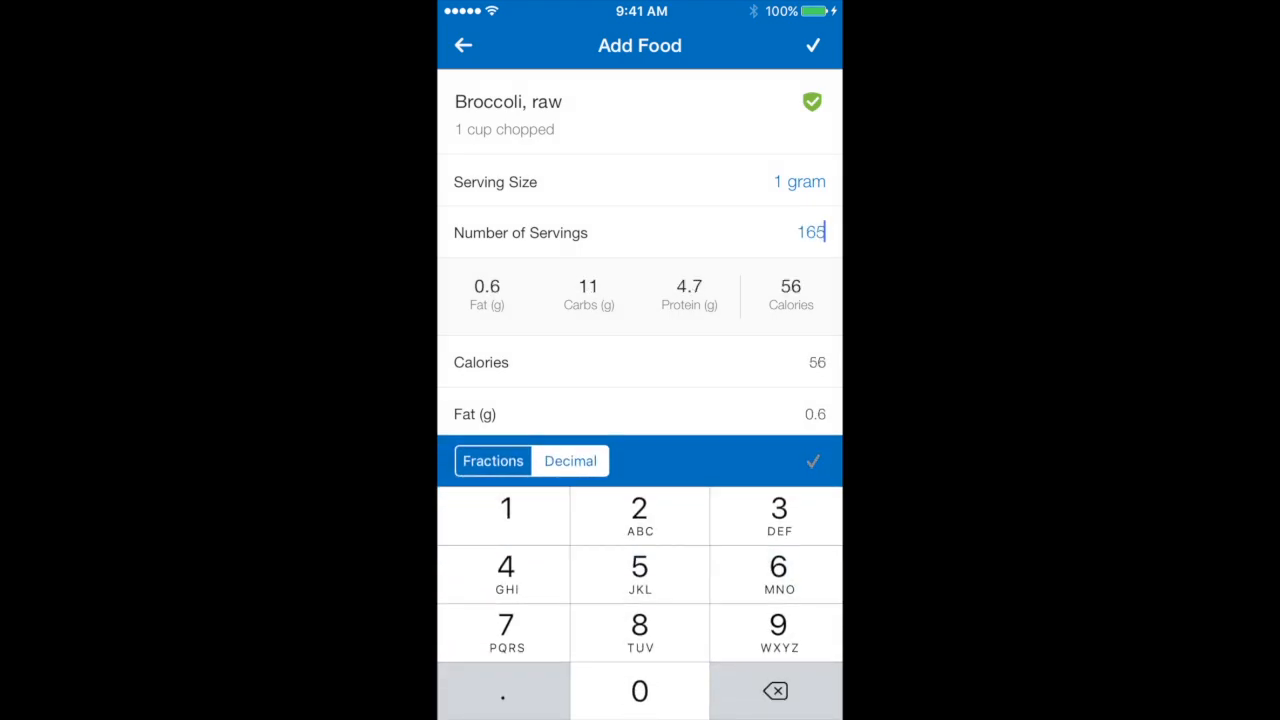
click(812, 45)
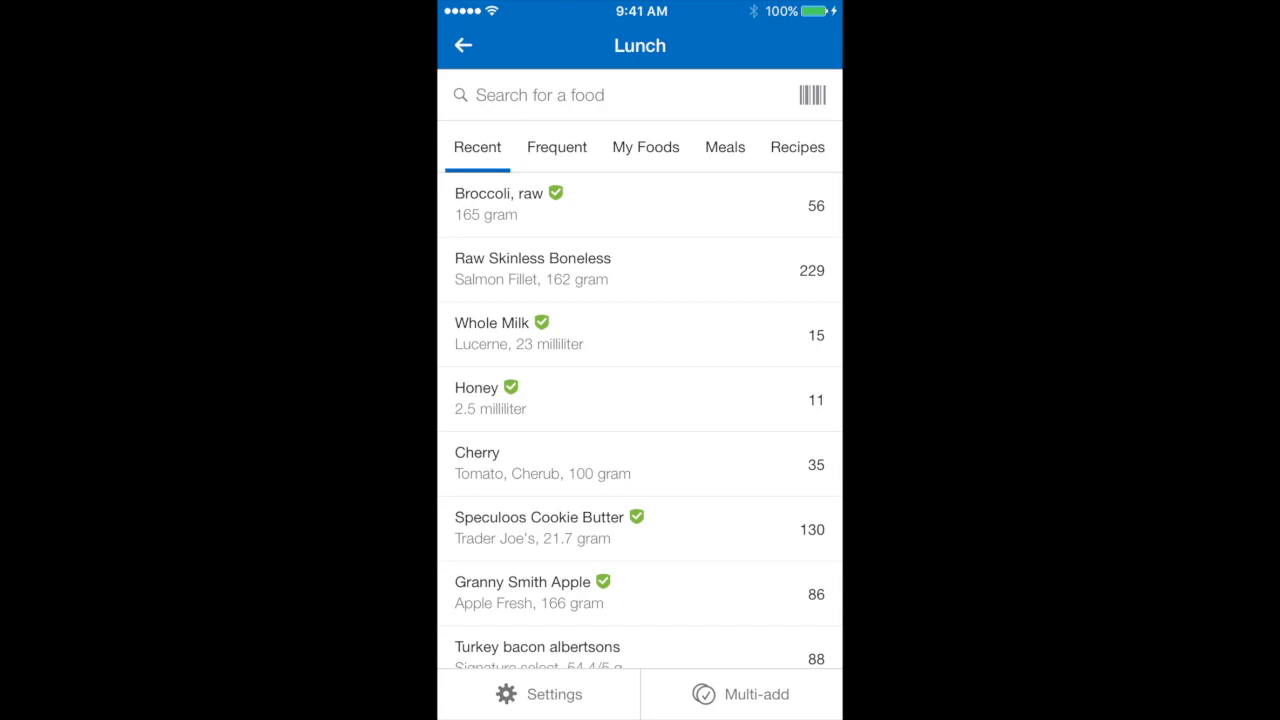
- Add 45 g of Trader Joe's nonfat Yoghurt from My Foods to lunch
click(645, 147)
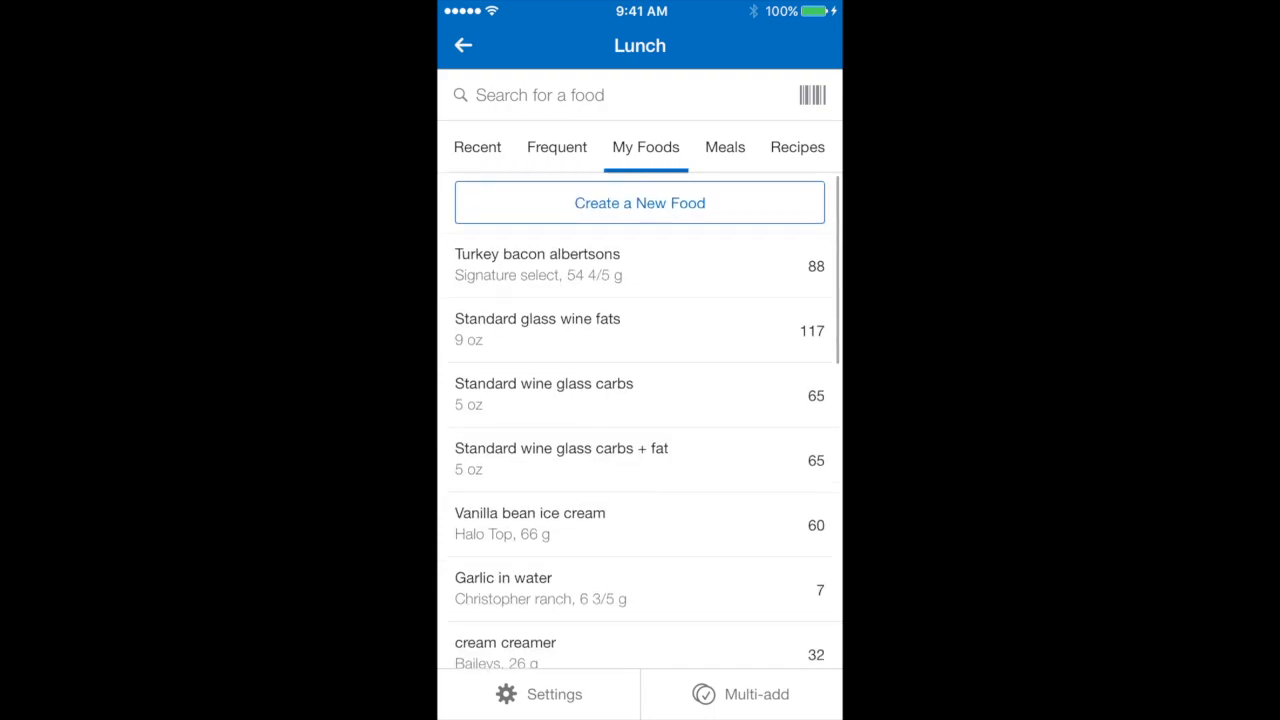
scroll(down, 3)
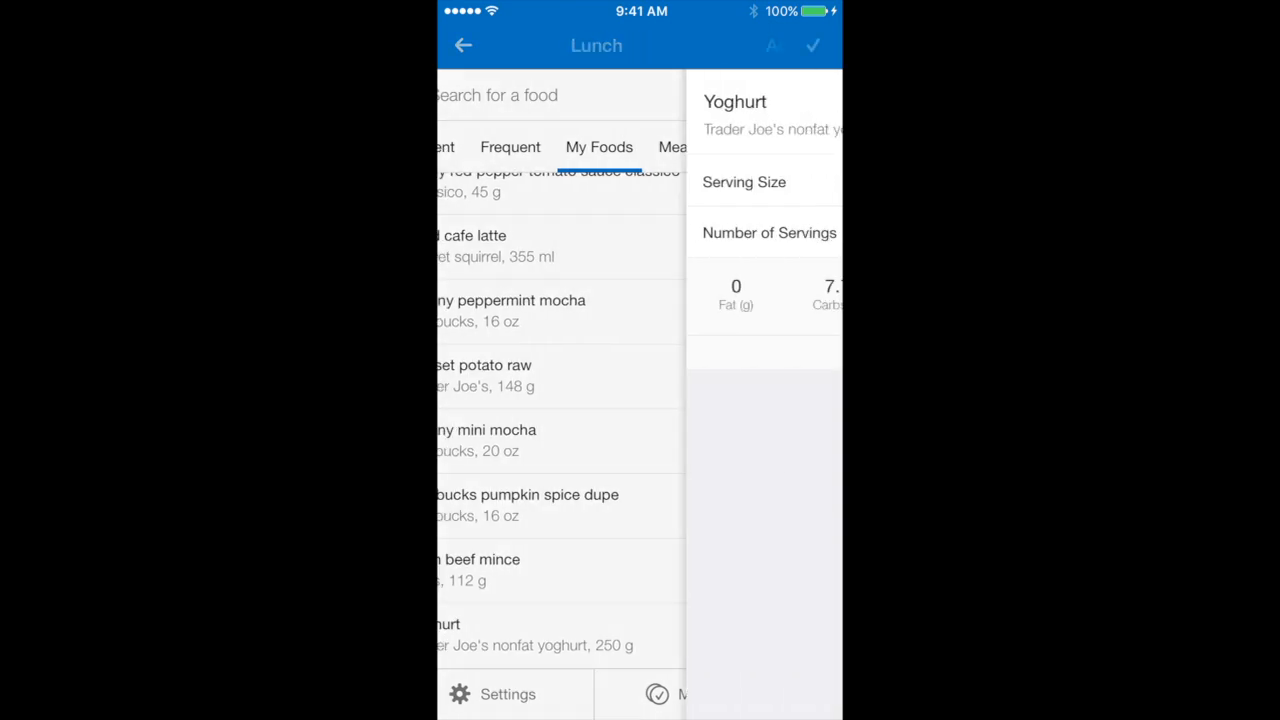
click(540, 635)
text(45)
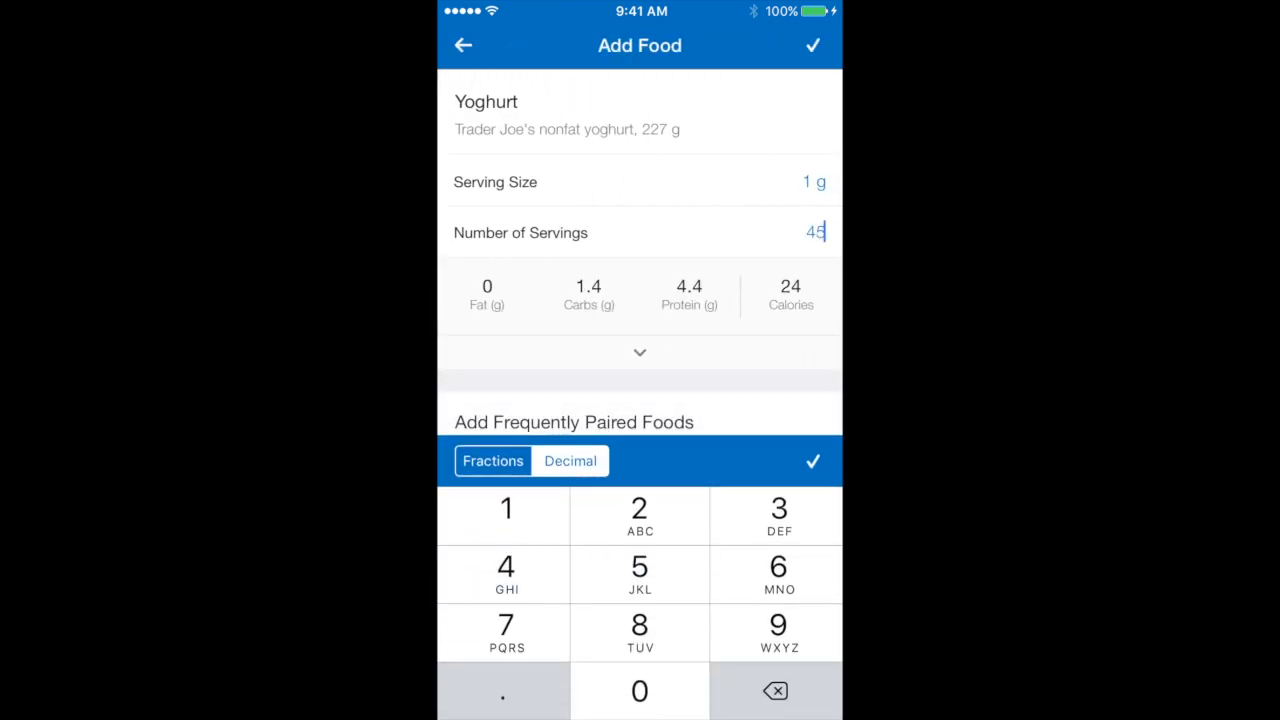
click(812, 461)
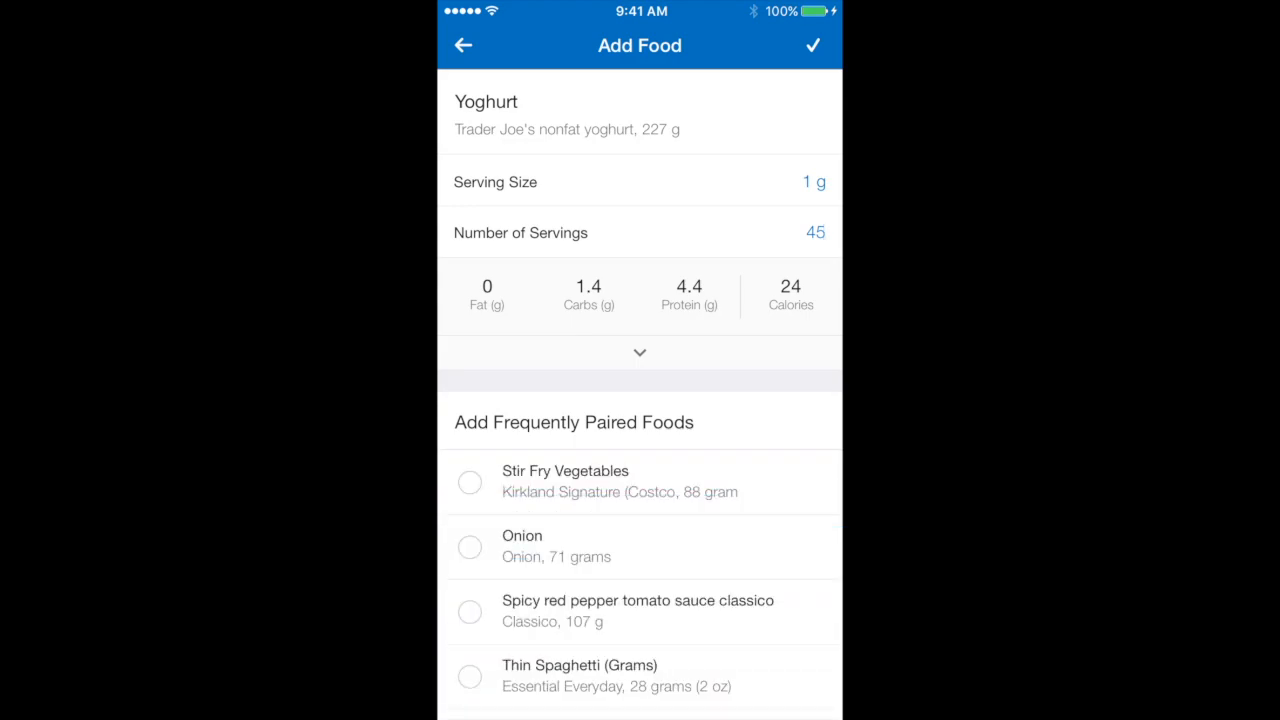
click(812, 45)
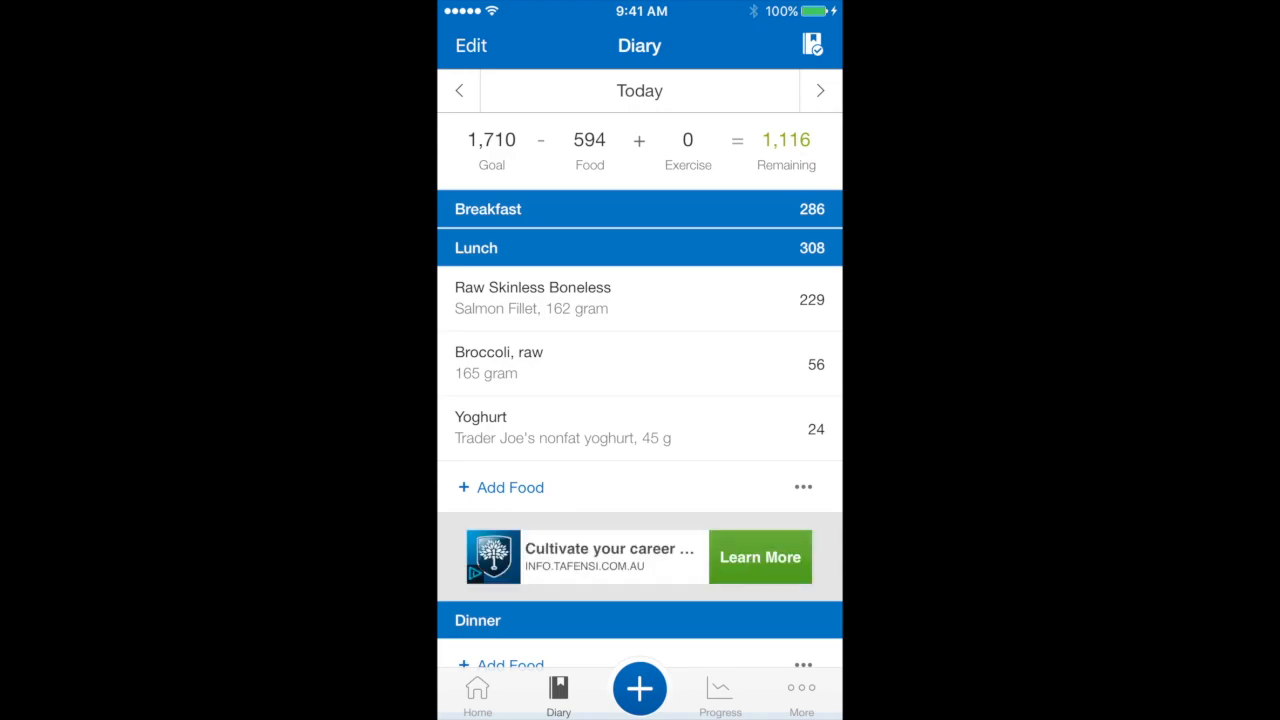
- Scroll back up the diary and start adding food under Lunch again
scroll(up, 3)
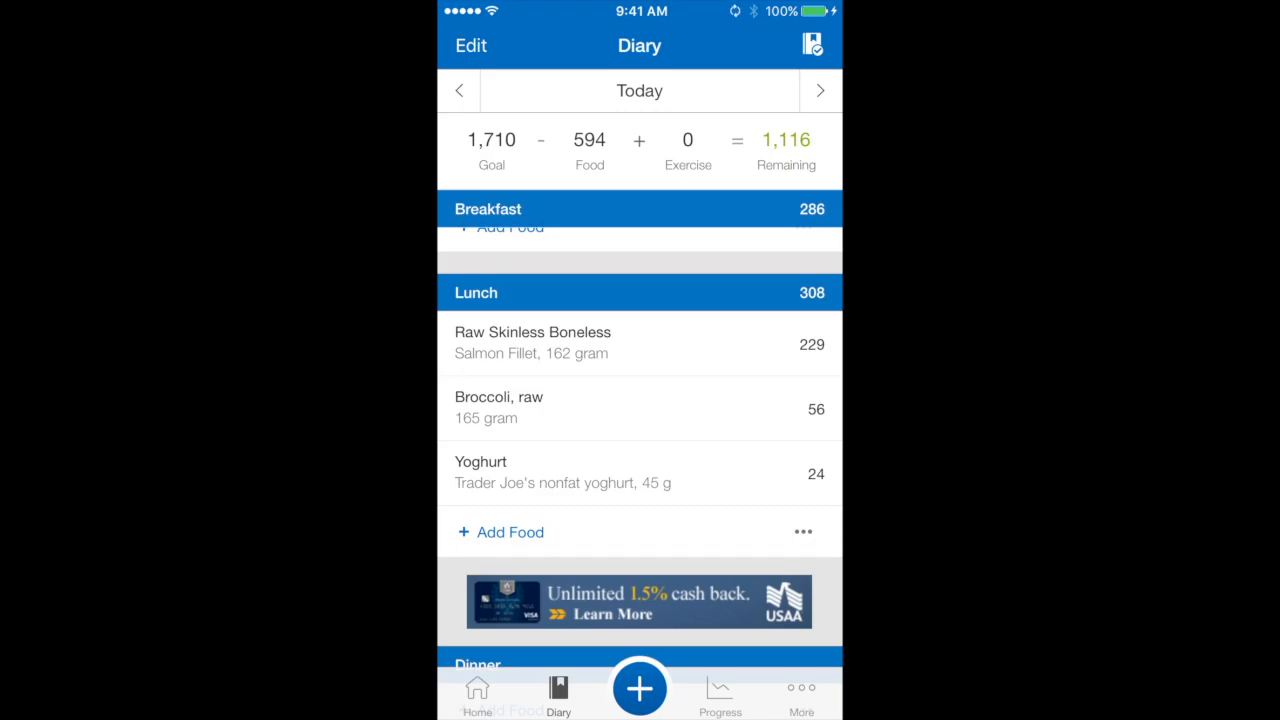
click(510, 532)
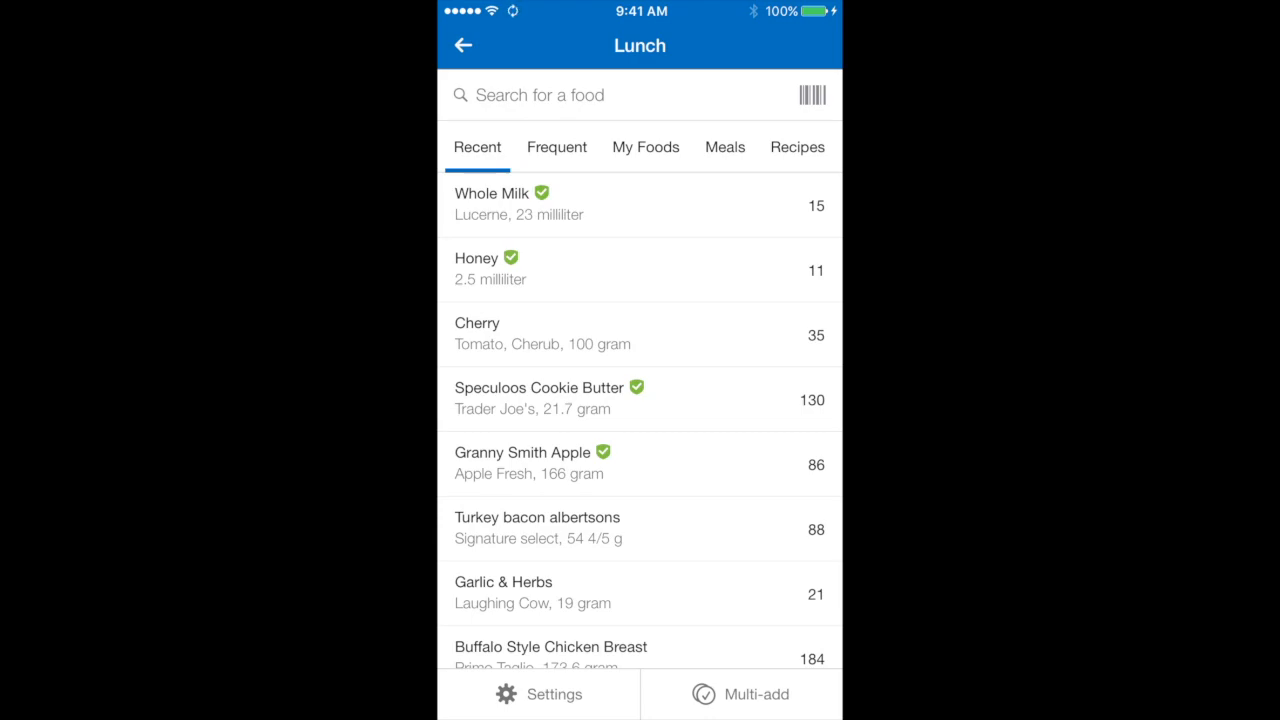
- Browse the Frequent, My Foods and Recipes tabs, then add Cherry (100 gram) to lunch
click(556, 147)
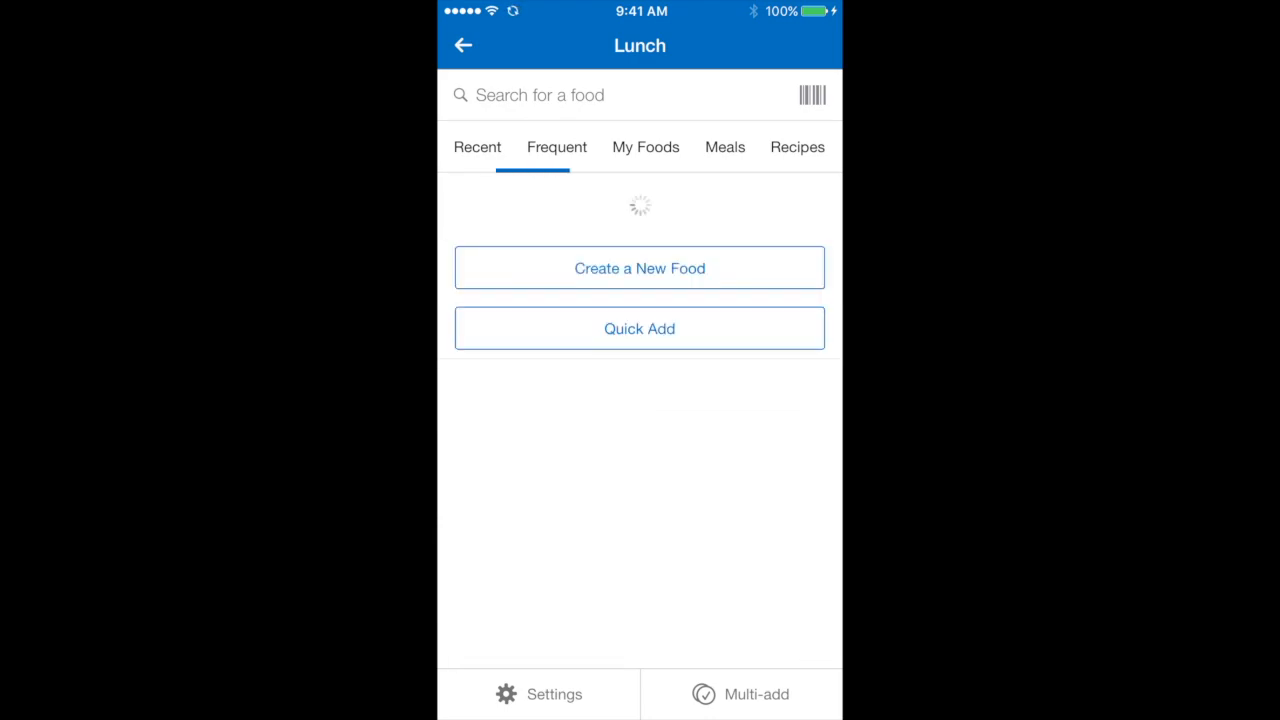
click(645, 147)
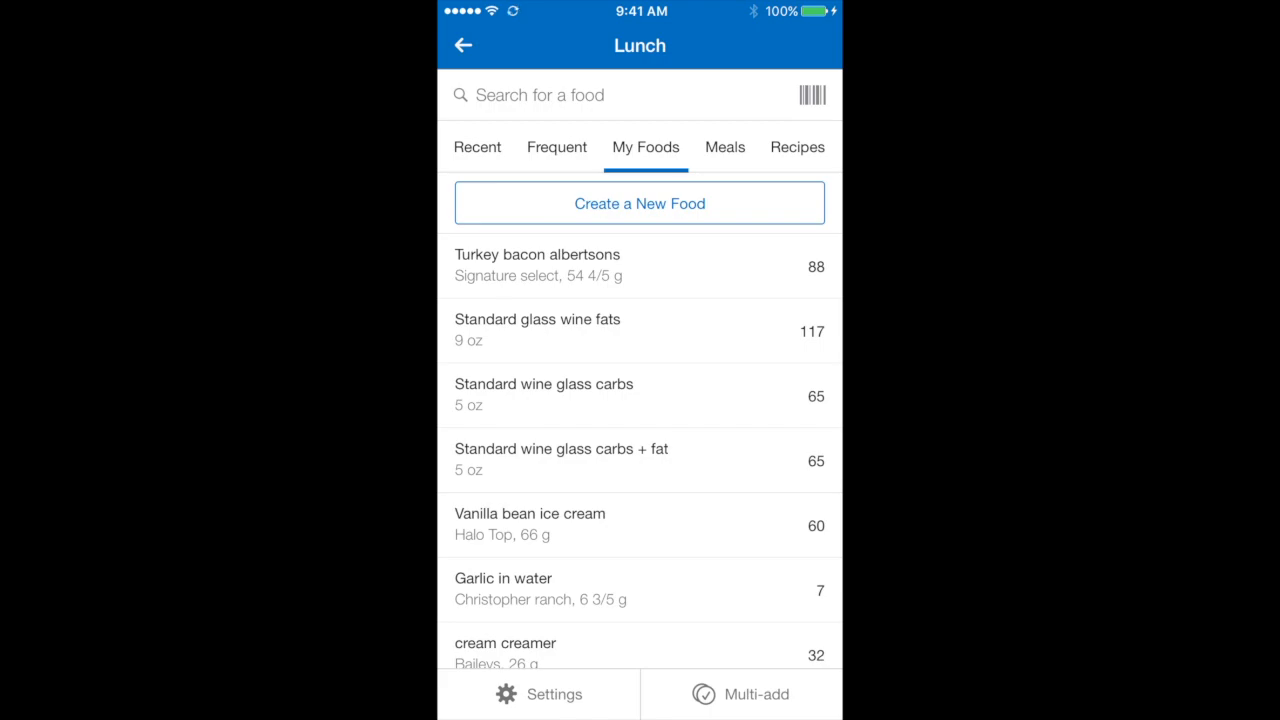
click(797, 147)
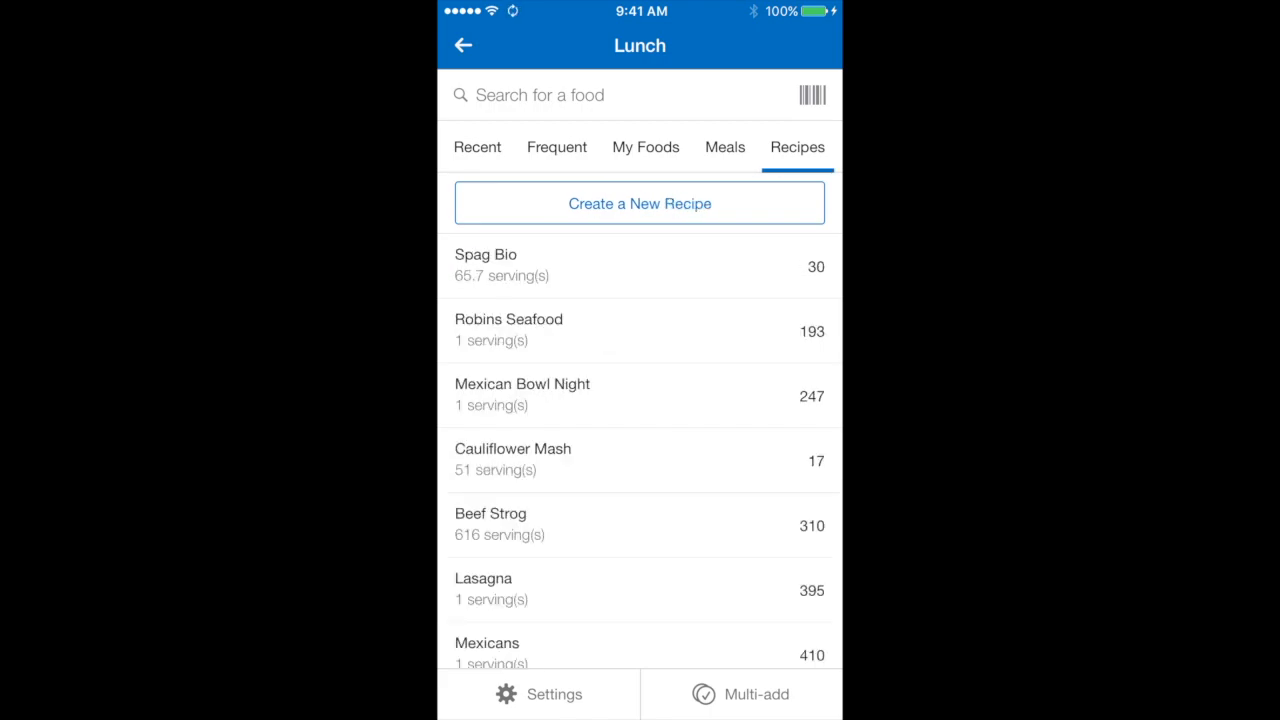
click(477, 147)
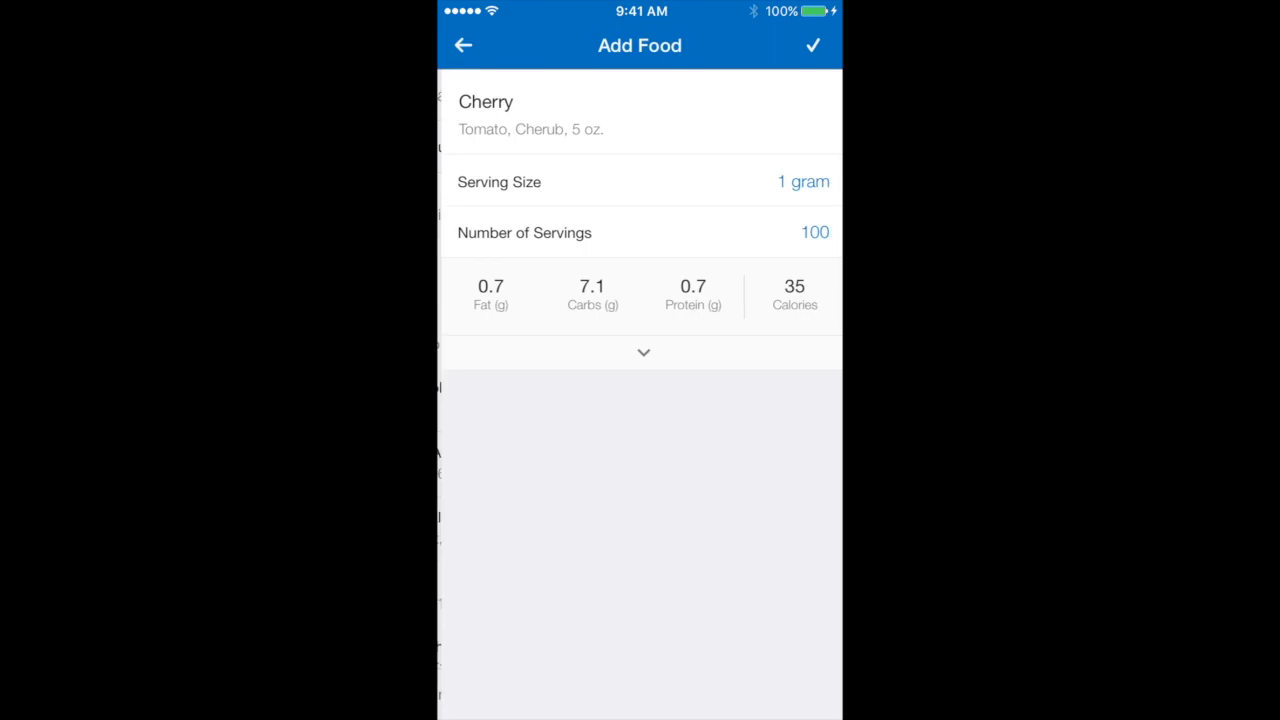
click(813, 45)
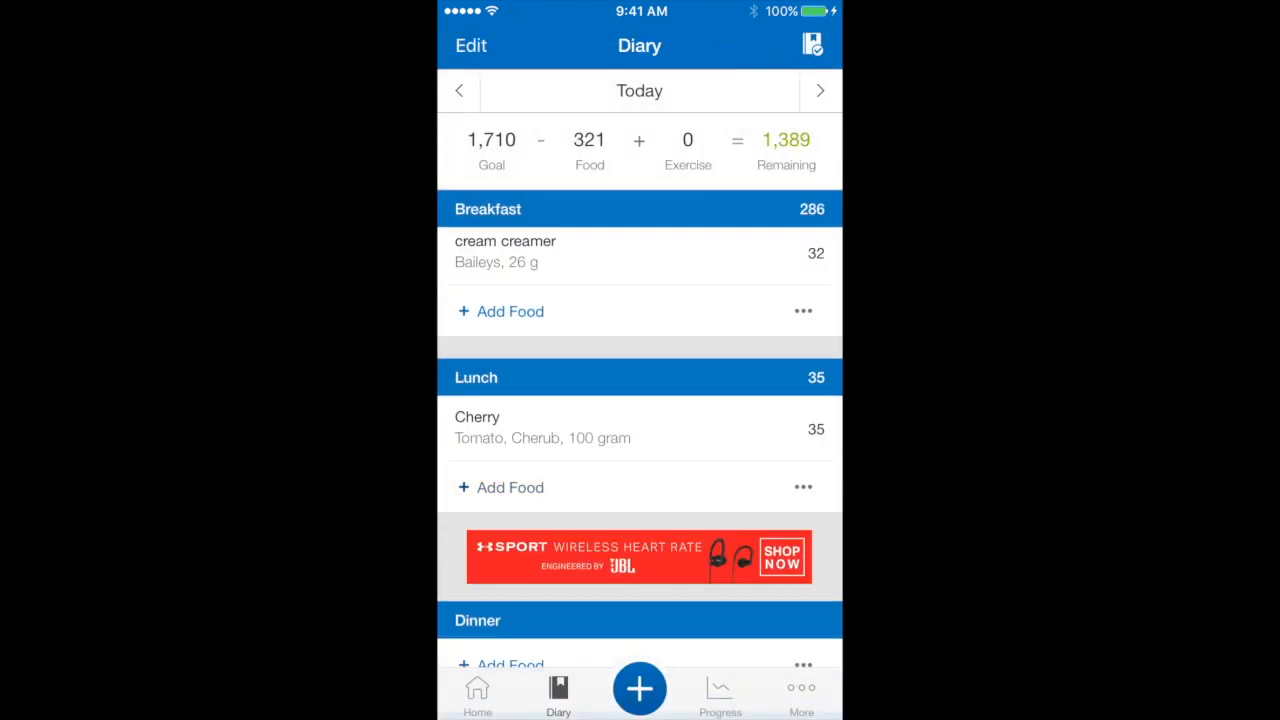
- Add 30 grams of Speculoos Cookie Butter to lunch, then pick Granny Smith Apple
click(509, 487)
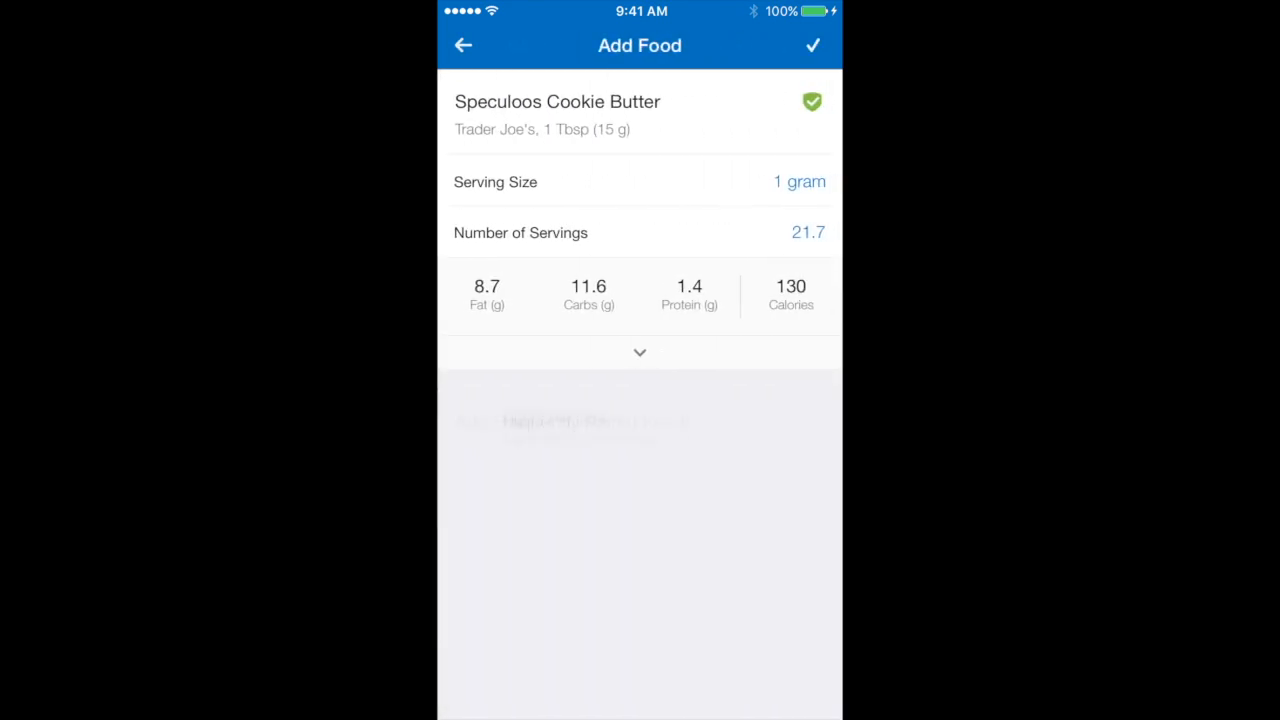
click(808, 232)
text(30)
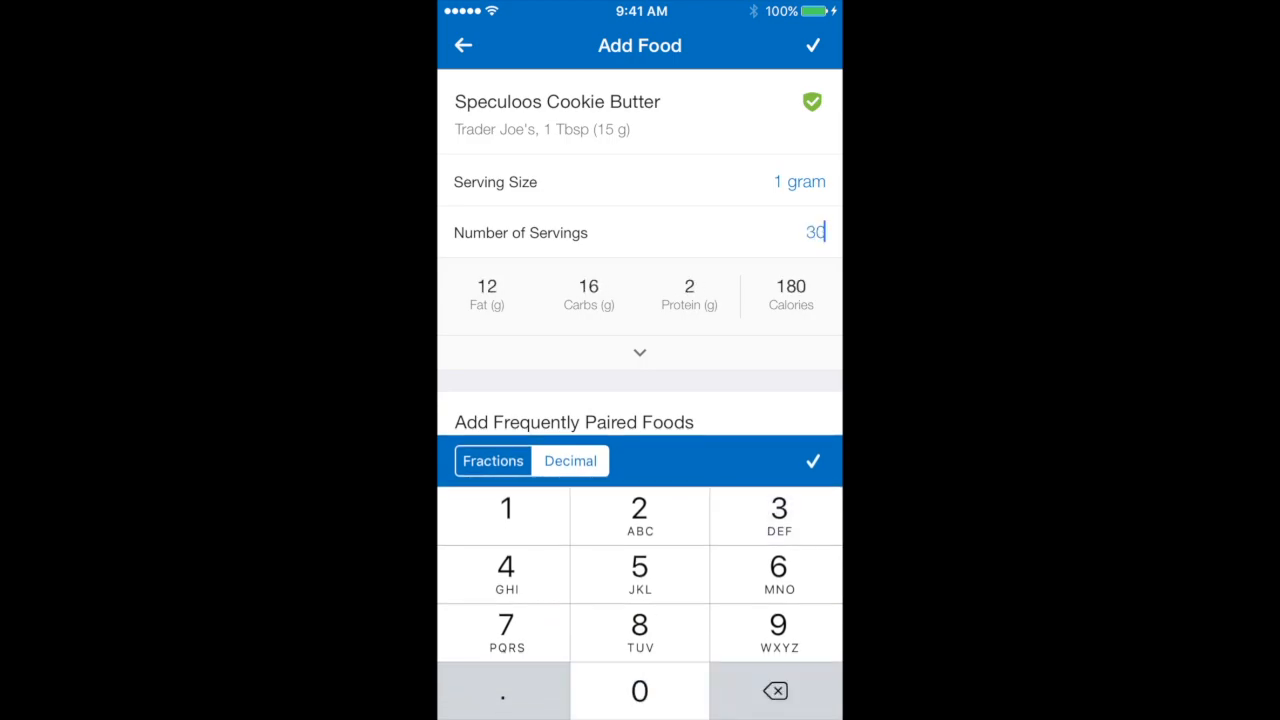
click(812, 45)
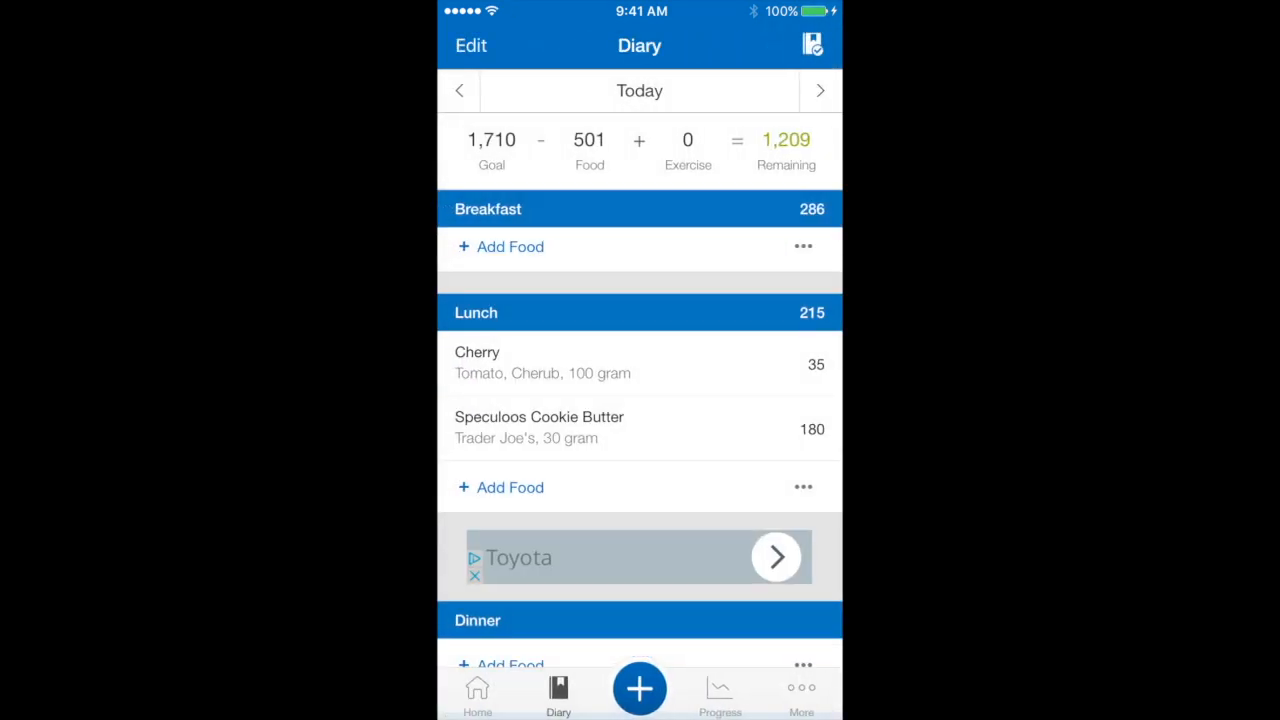
click(510, 487)
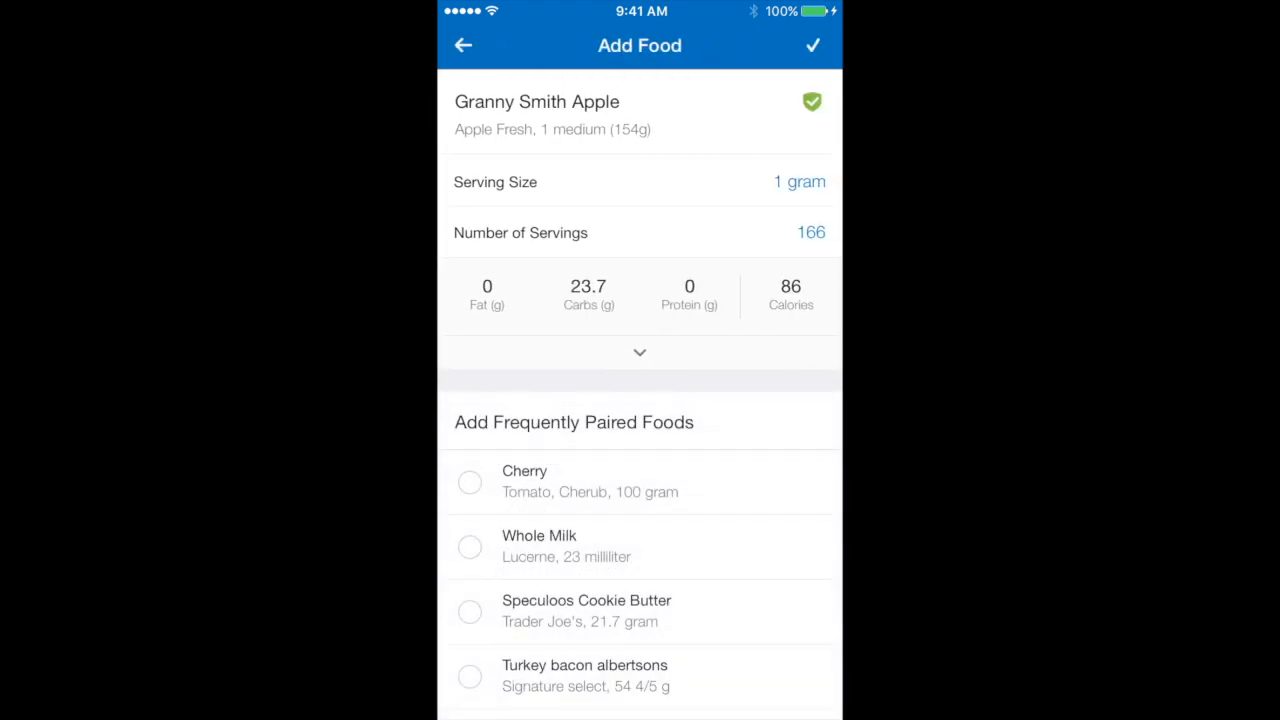
click(812, 45)
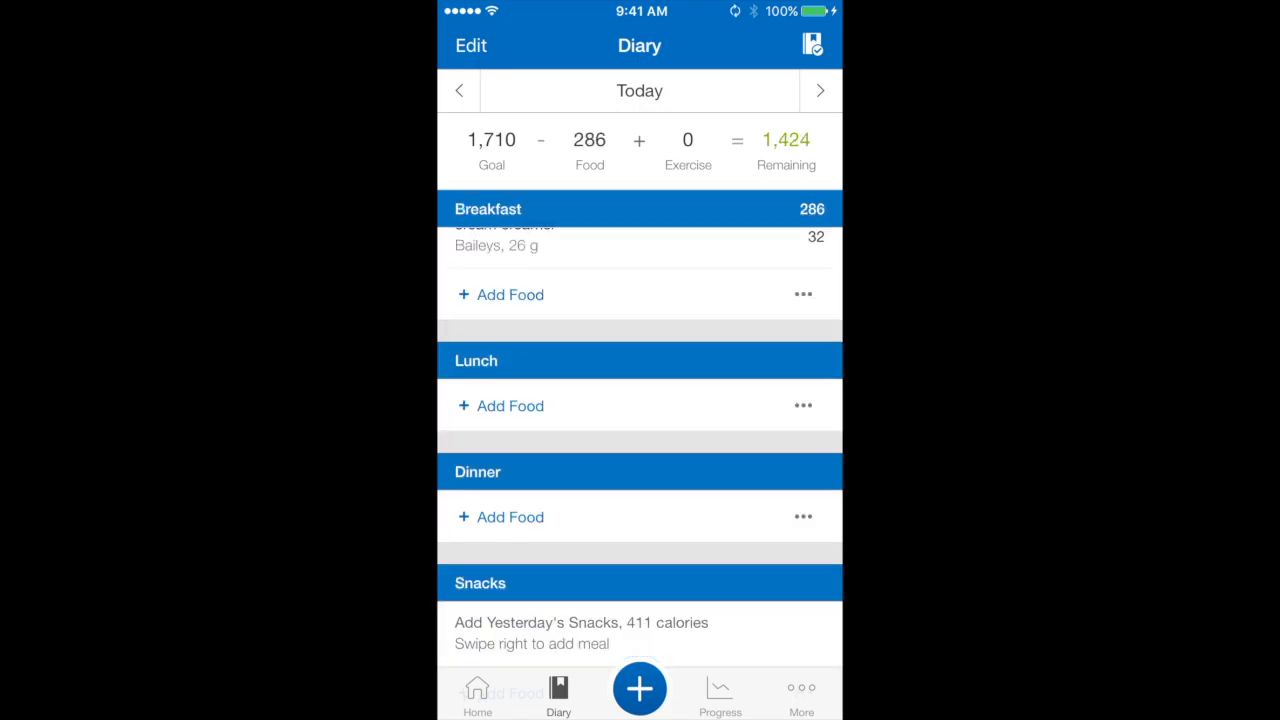
- Switch to yesterday's diary and open the options for its six-item, 366-calorie lunch
click(458, 90)
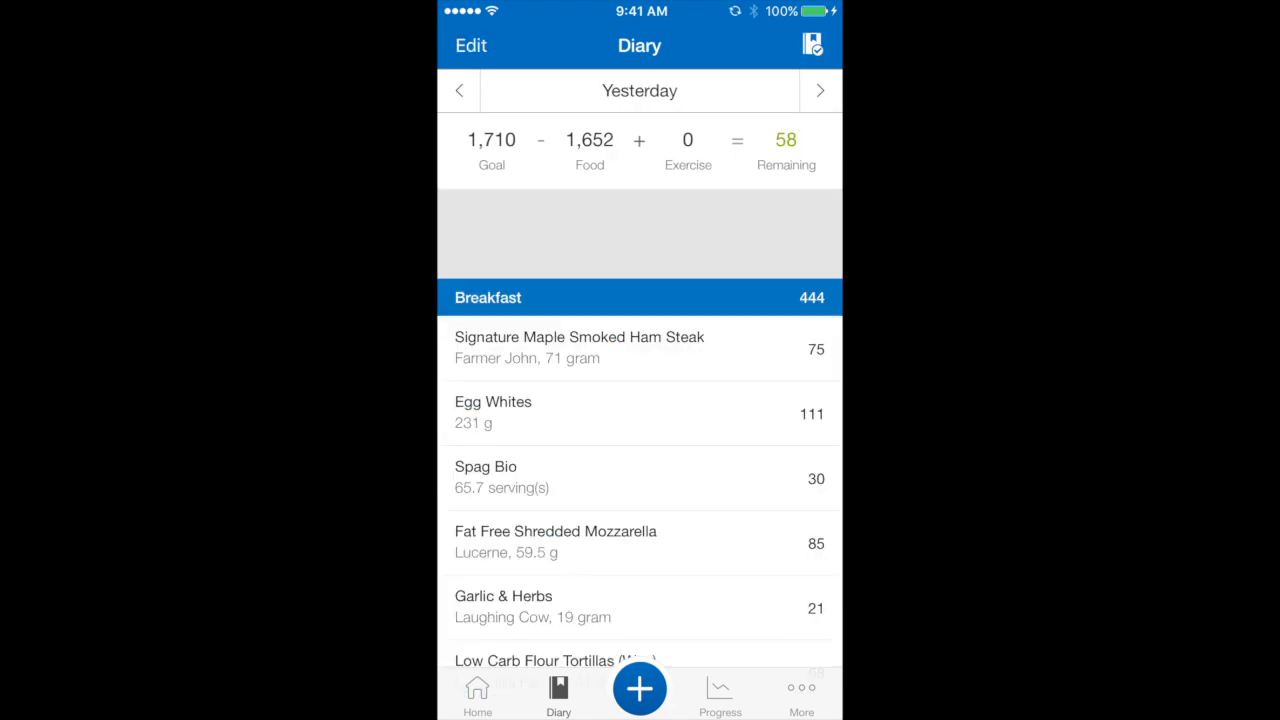
scroll(down, 3)
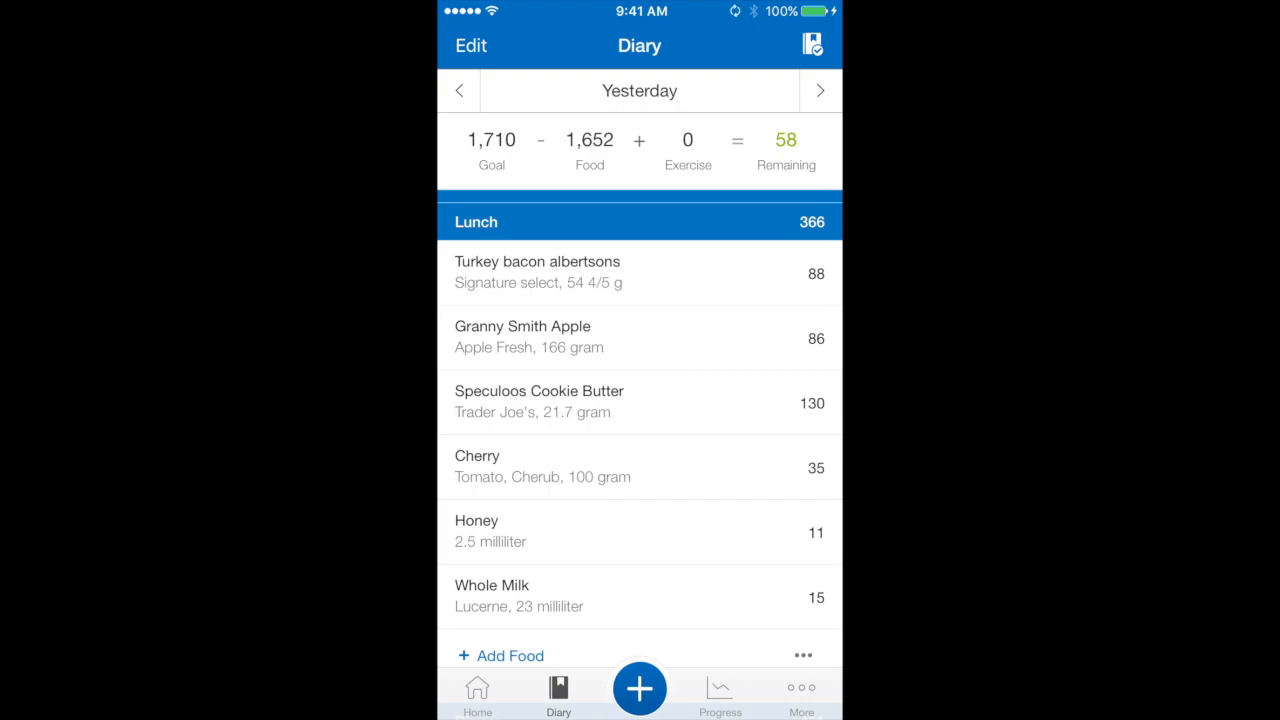
scroll(up, 3)
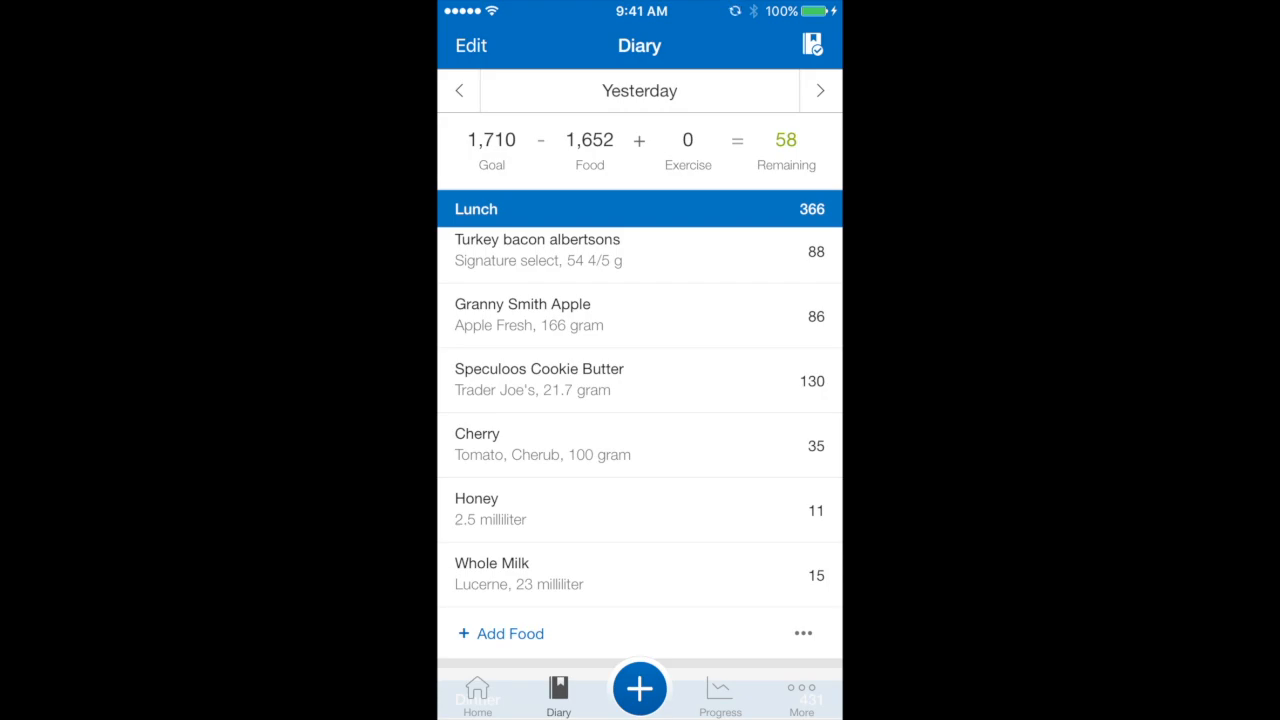
click(802, 633)
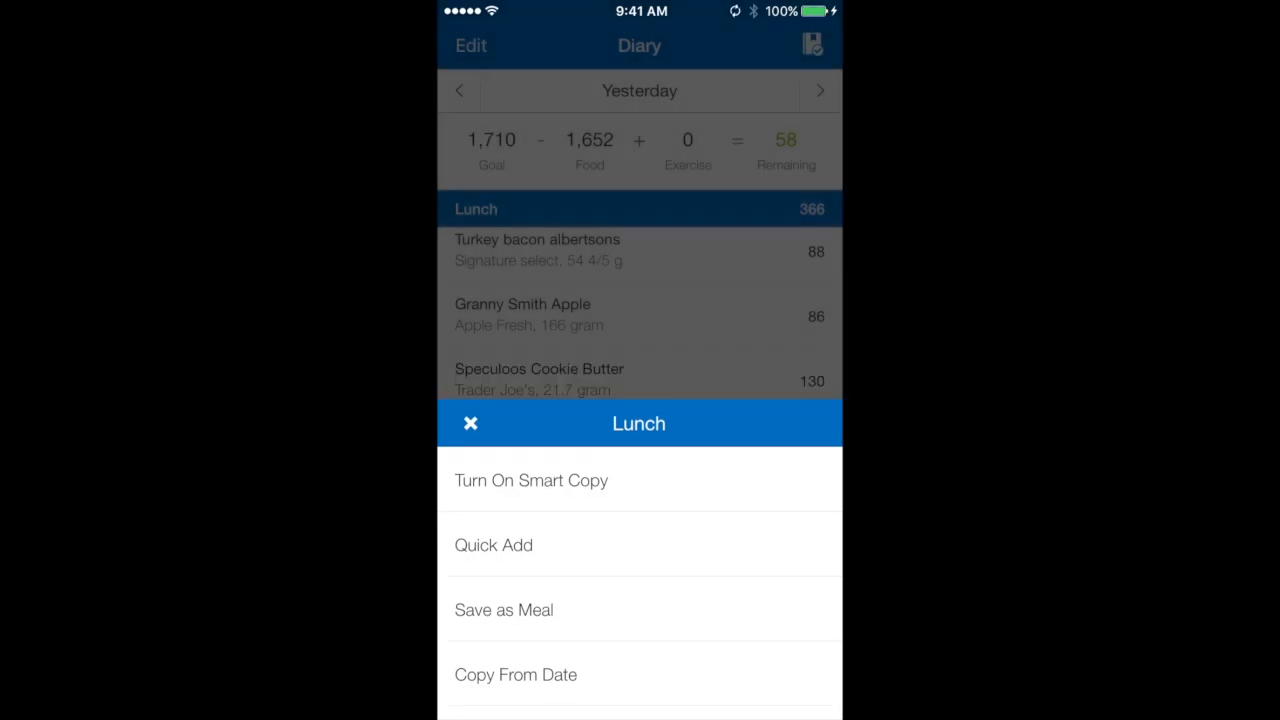
- Save yesterday's 366-calorie lunch as the meal 'Meal example!!', then switch the diary to today
click(504, 609)
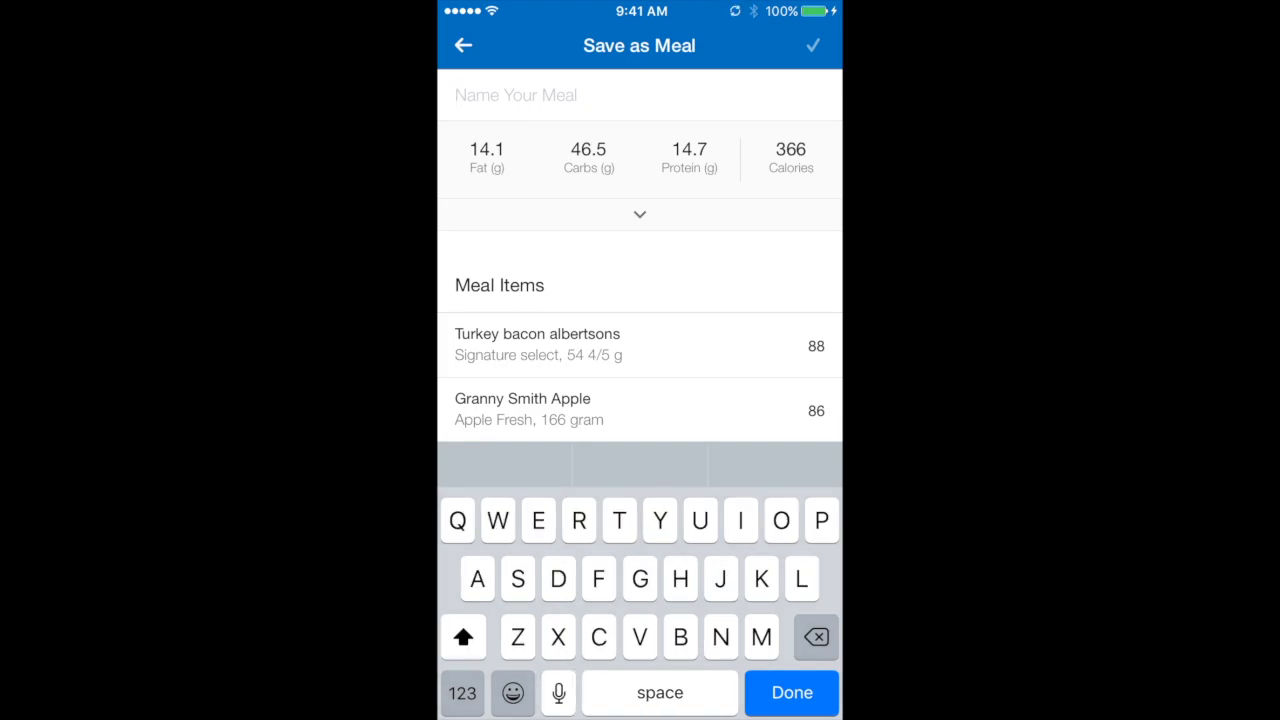
text(Meal example!!)
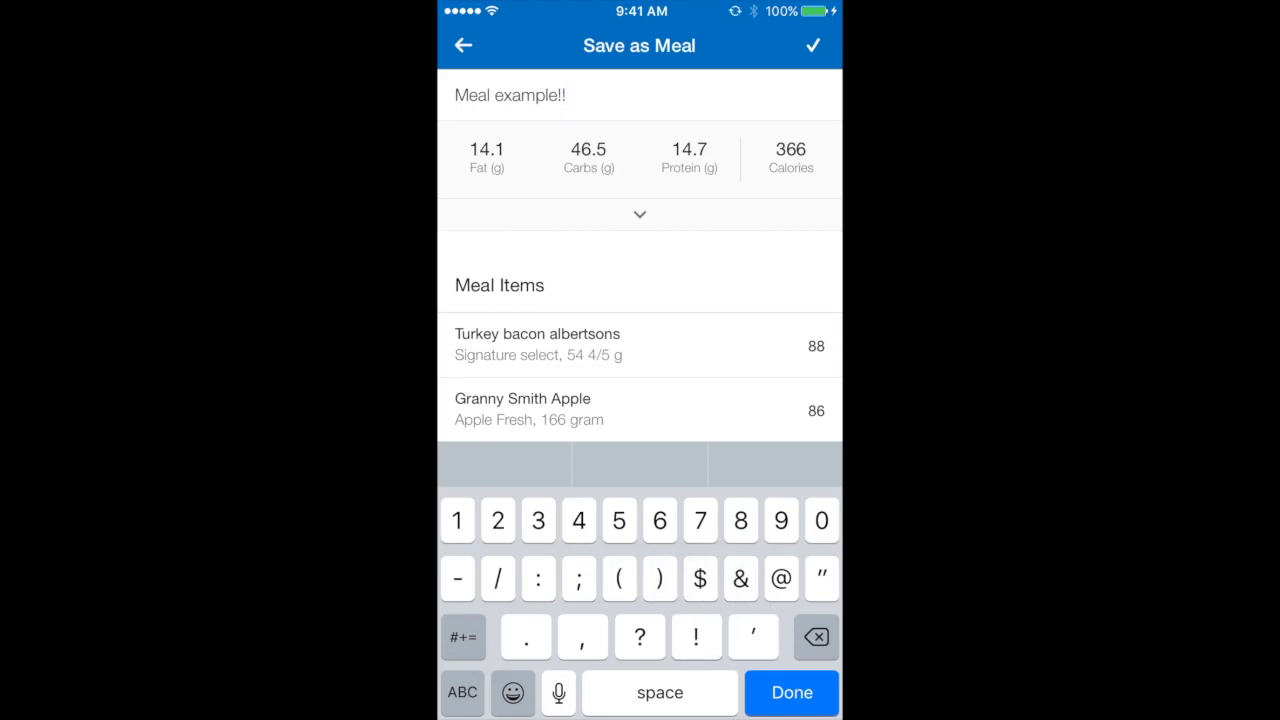
click(812, 45)
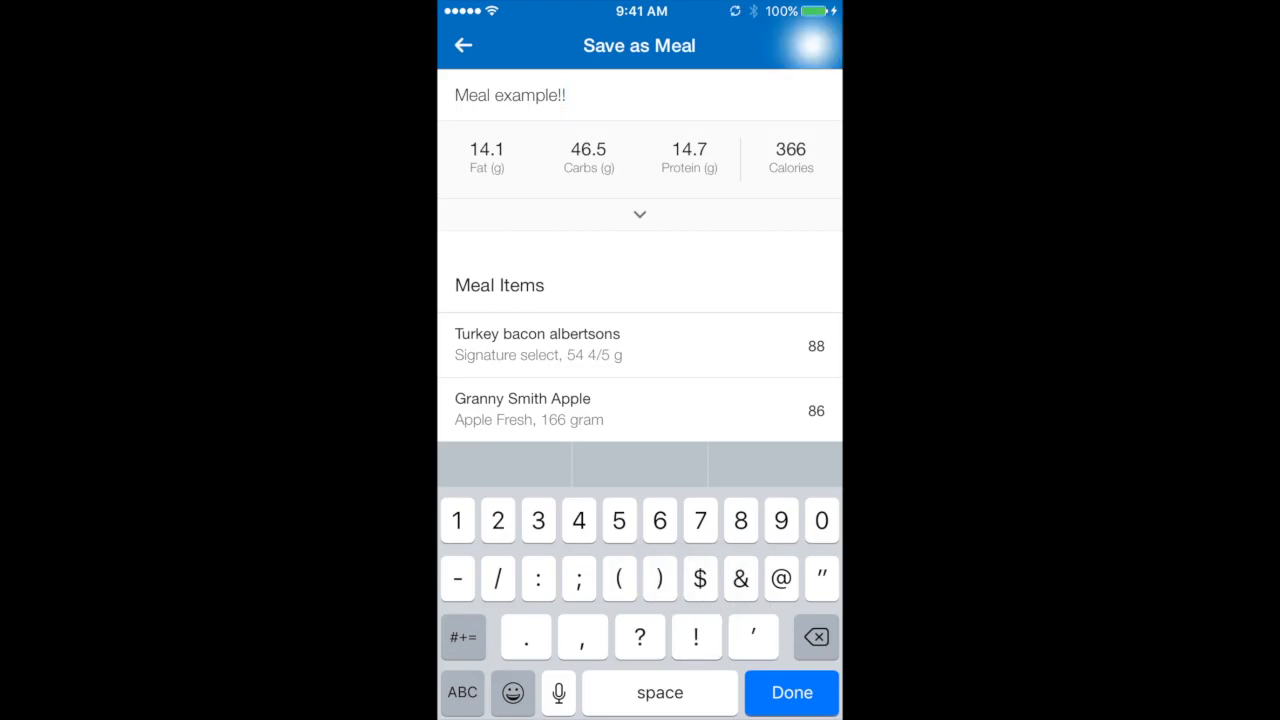
click(791, 692)
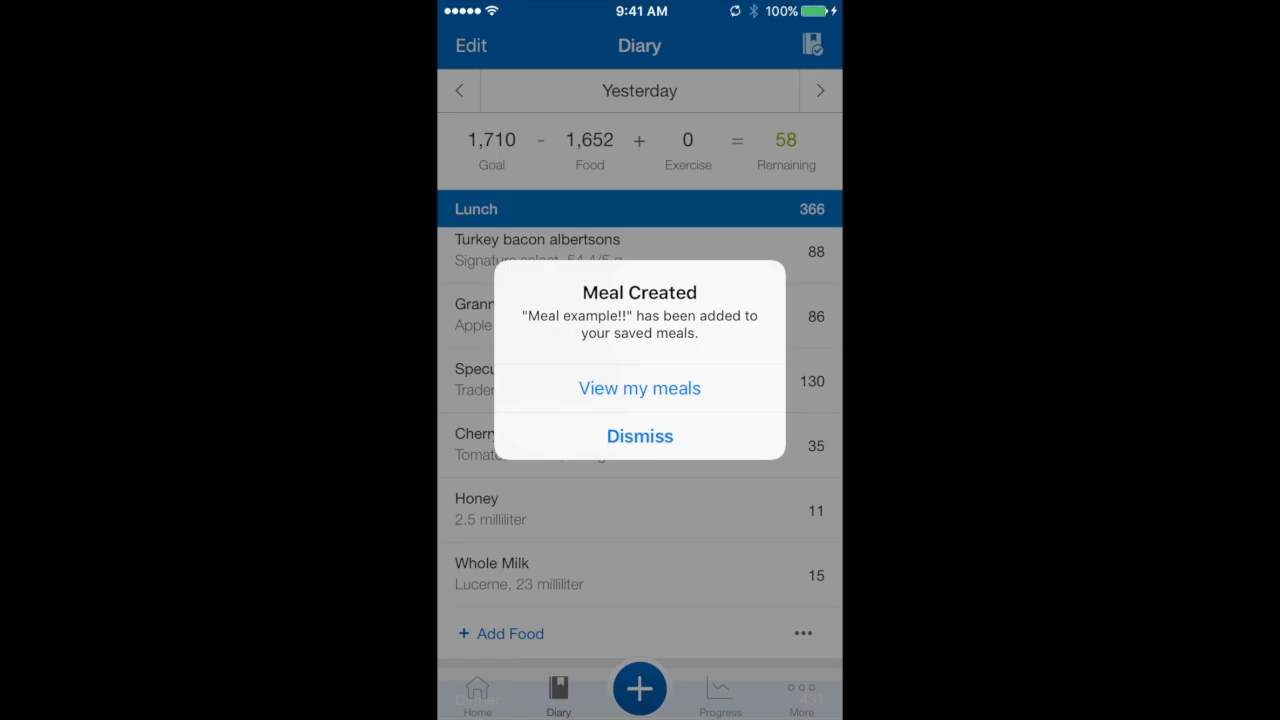
click(639, 436)
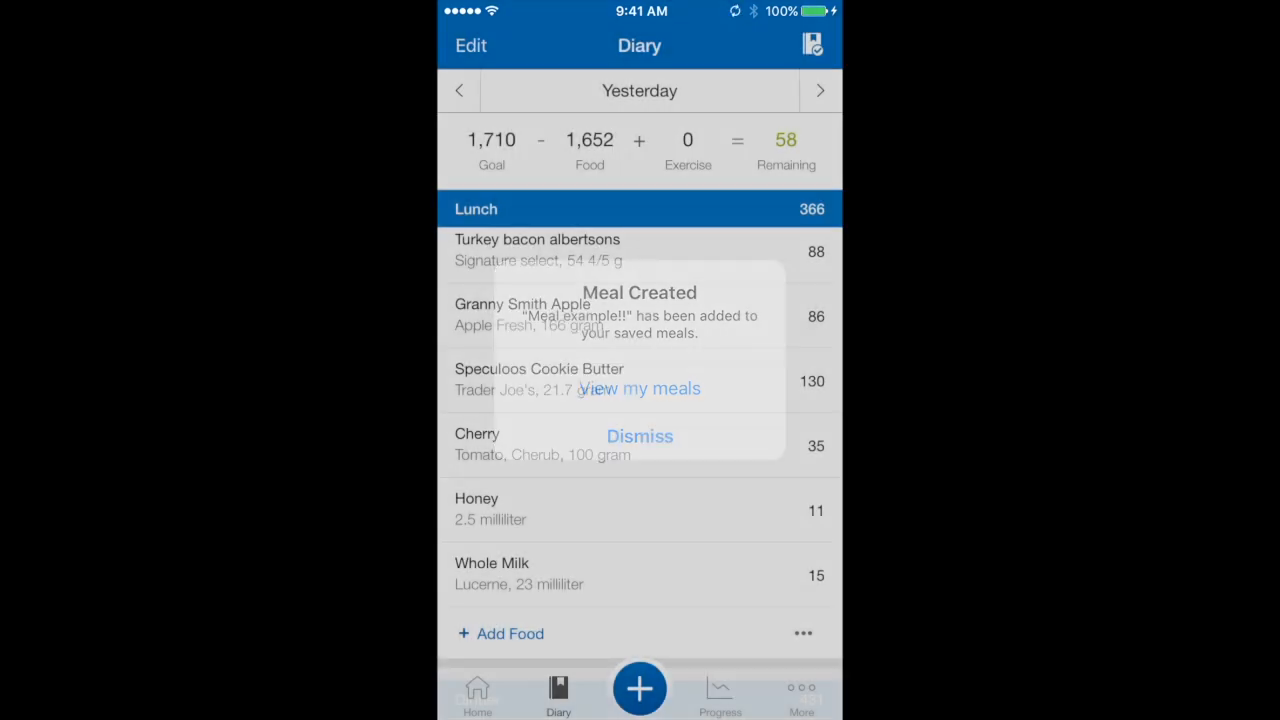
click(639, 436)
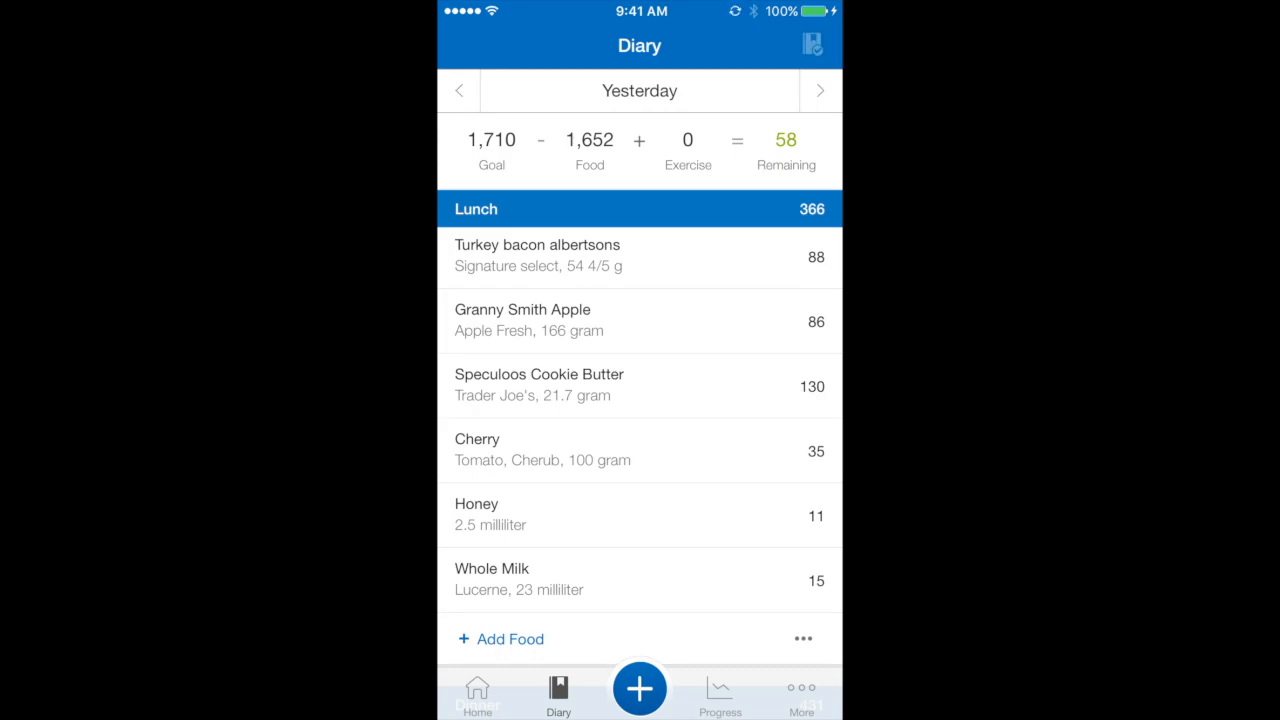
click(819, 90)
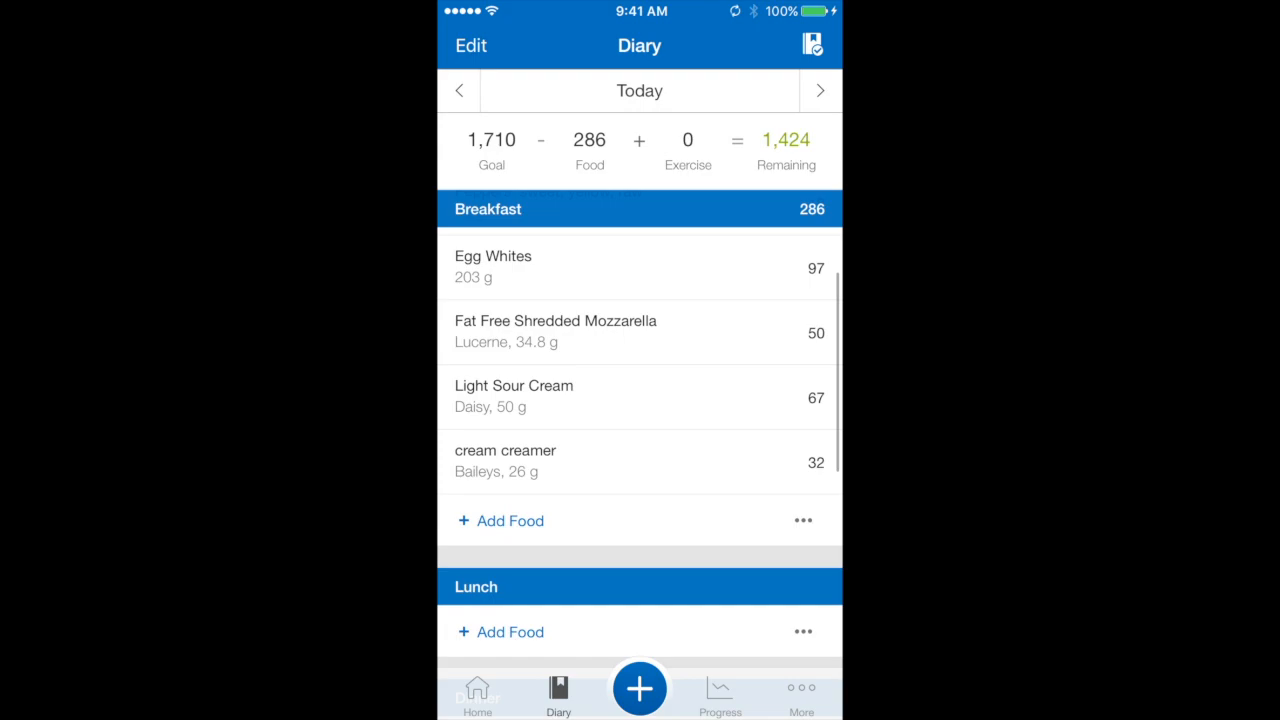
- Add the saved meal 'Meal example!!' to today's Lunch, bringing Lunch to 340 calories
scroll(down, 3)
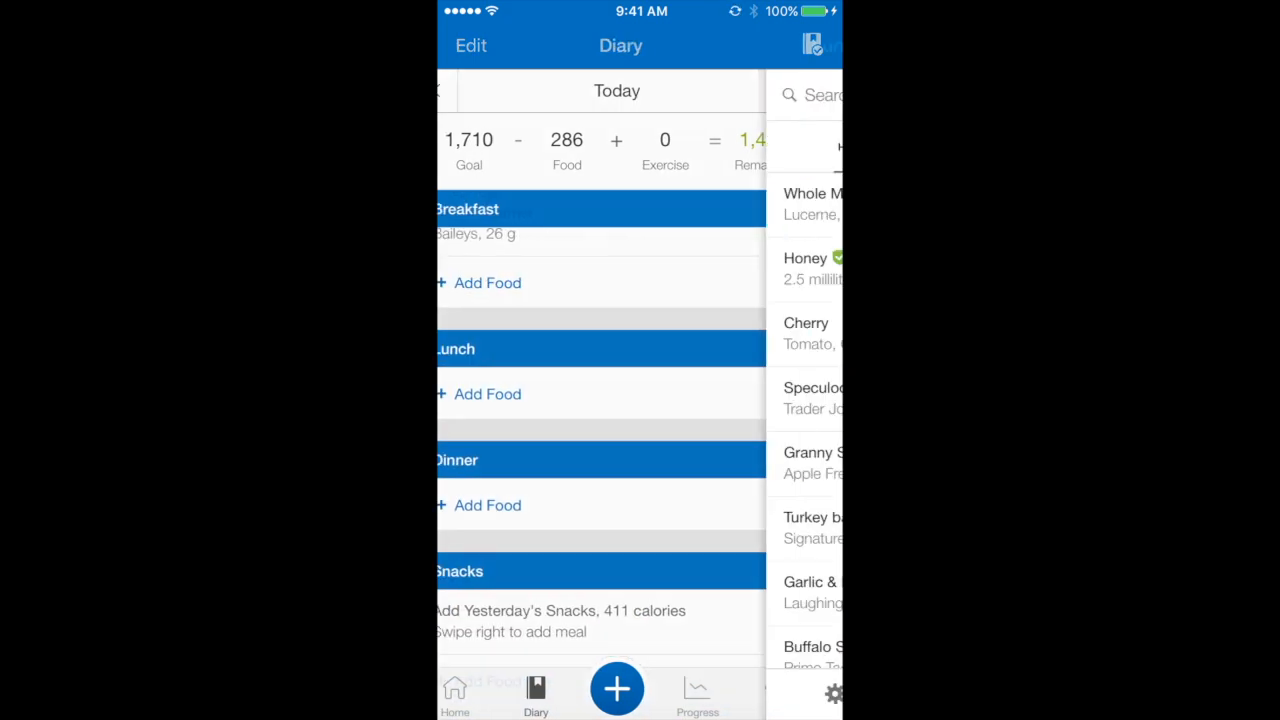
click(487, 393)
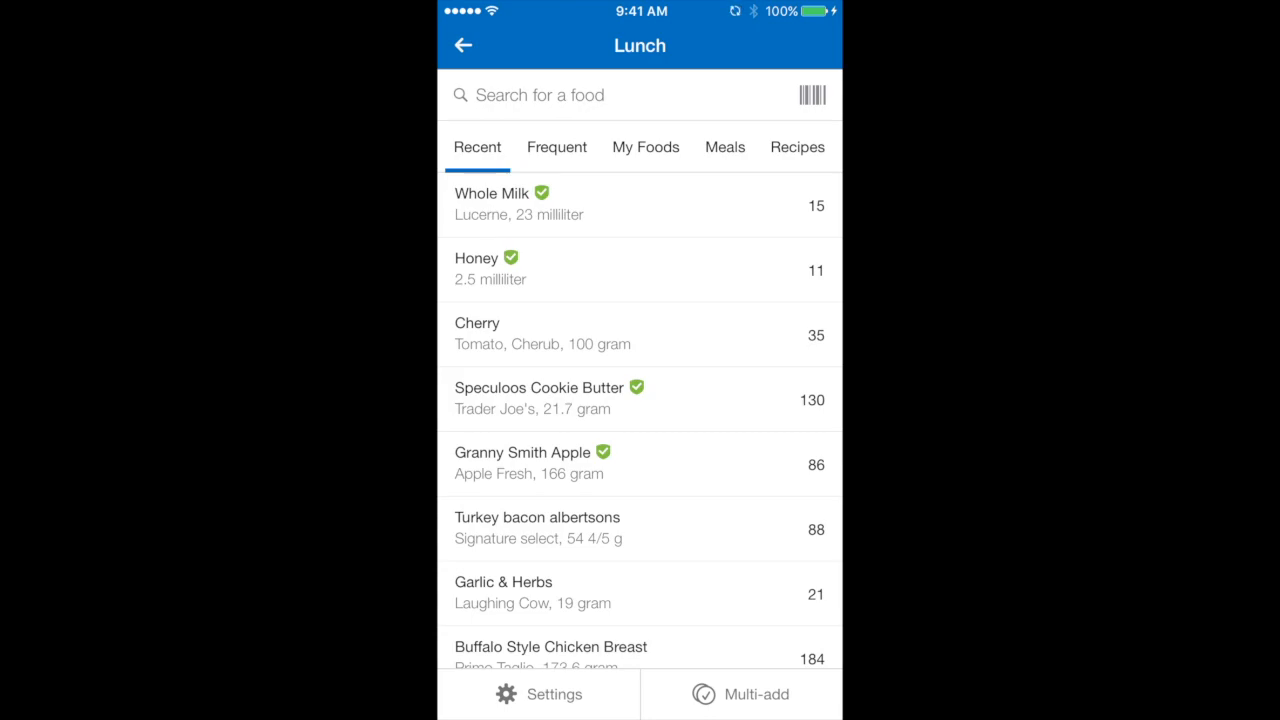
click(724, 147)
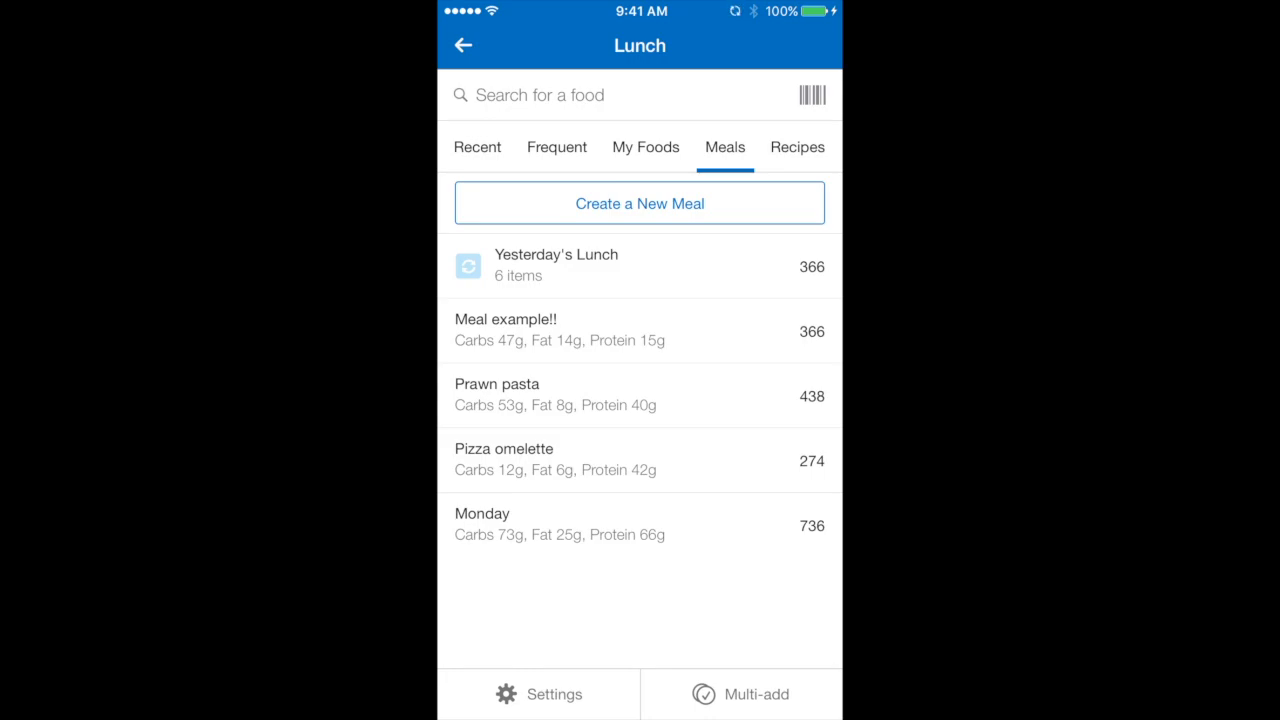
click(461, 46)
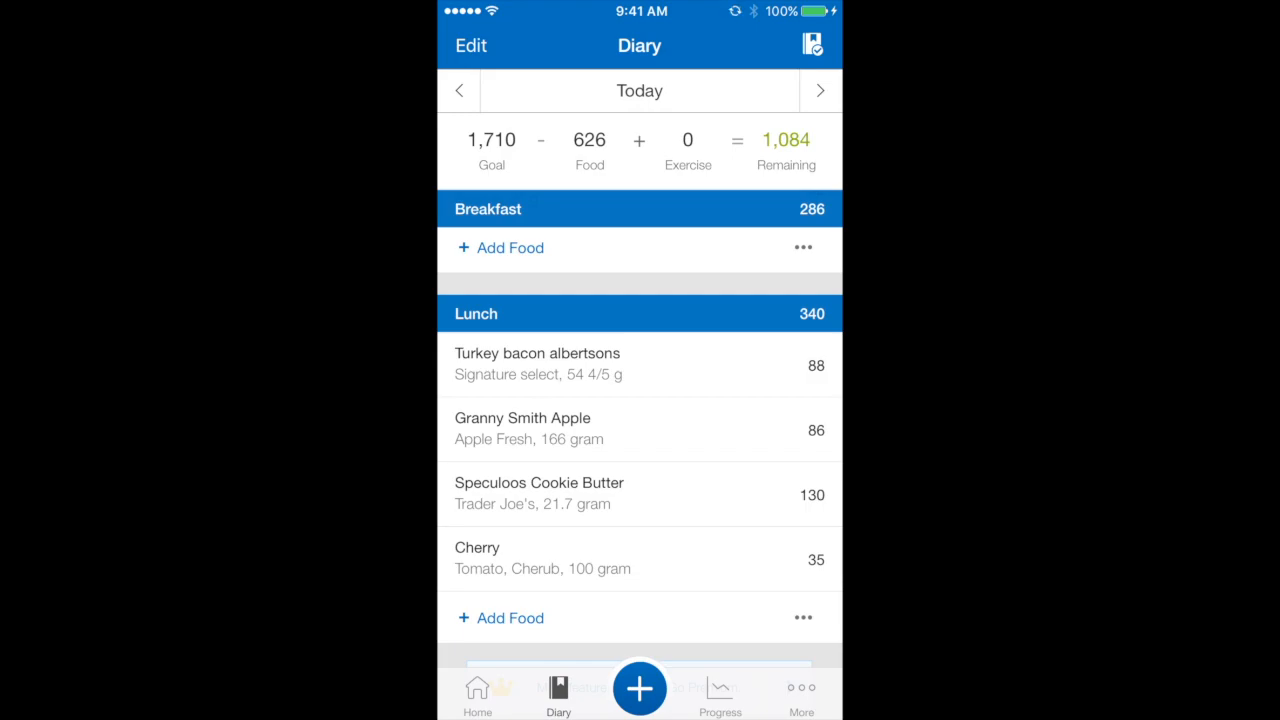